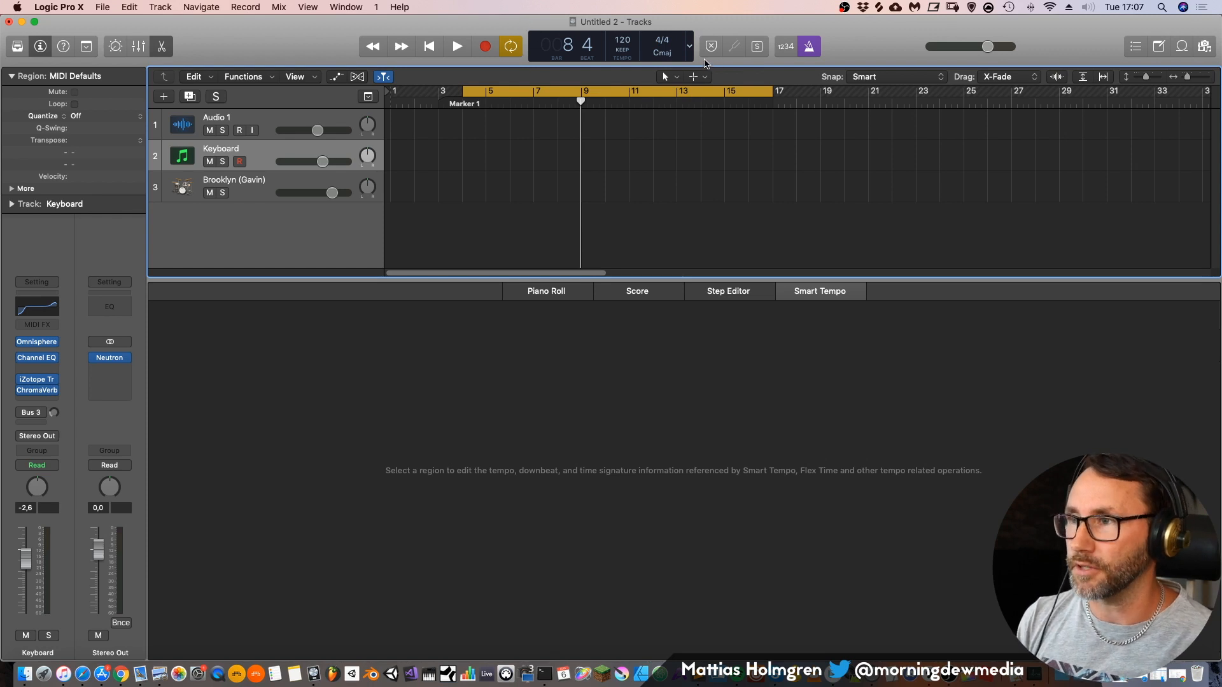
Switch the LCD to a Beats & Time display showing time, bars, tempo and signature
click(687, 45)
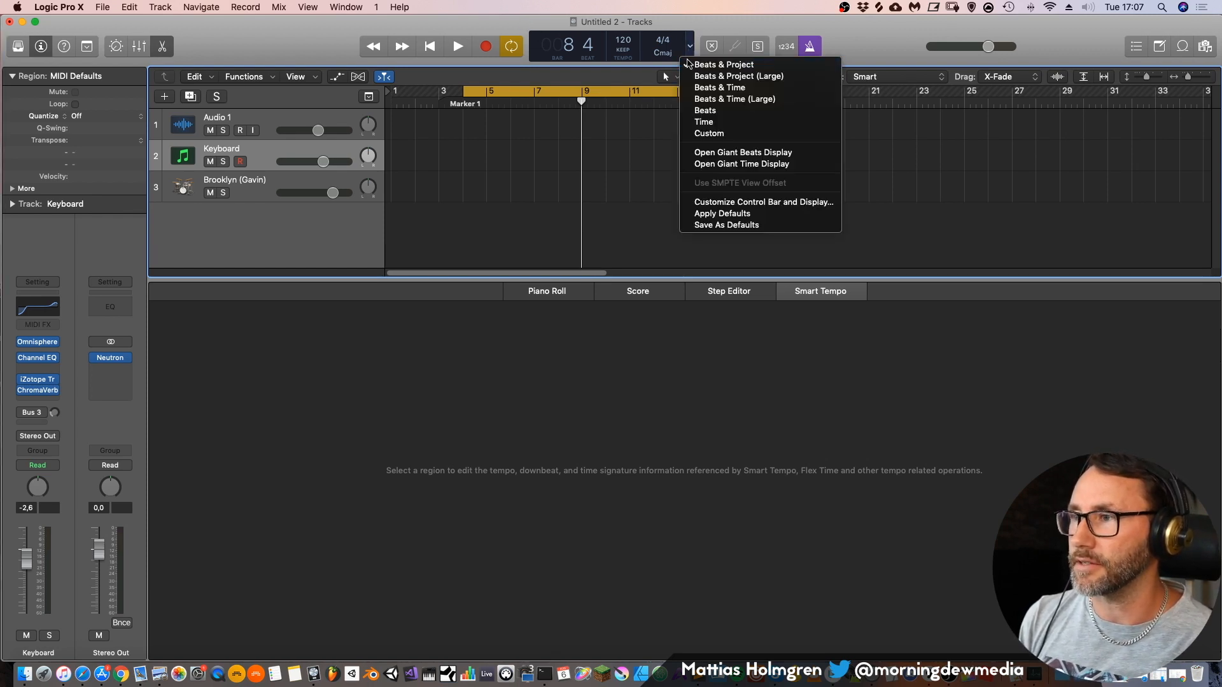
click(718, 87)
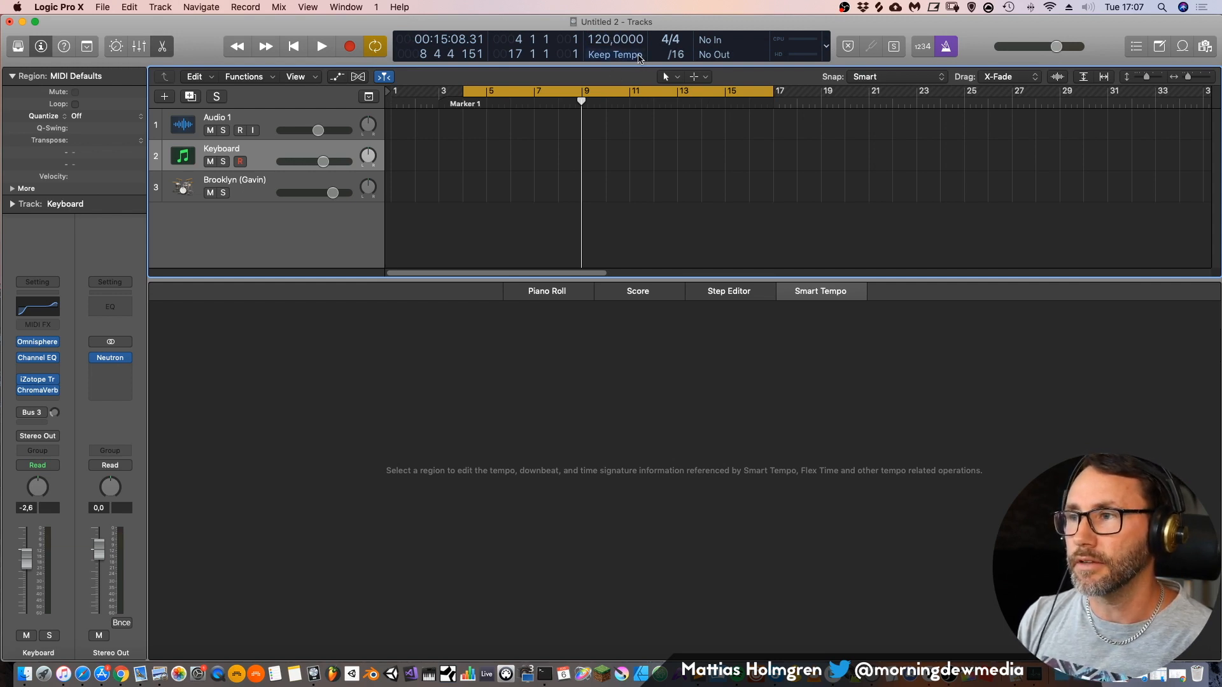
Open the Project Tempo mode menu (Keep, Adapt, Auto) from the LCD's Keep Tempo label
click(616, 55)
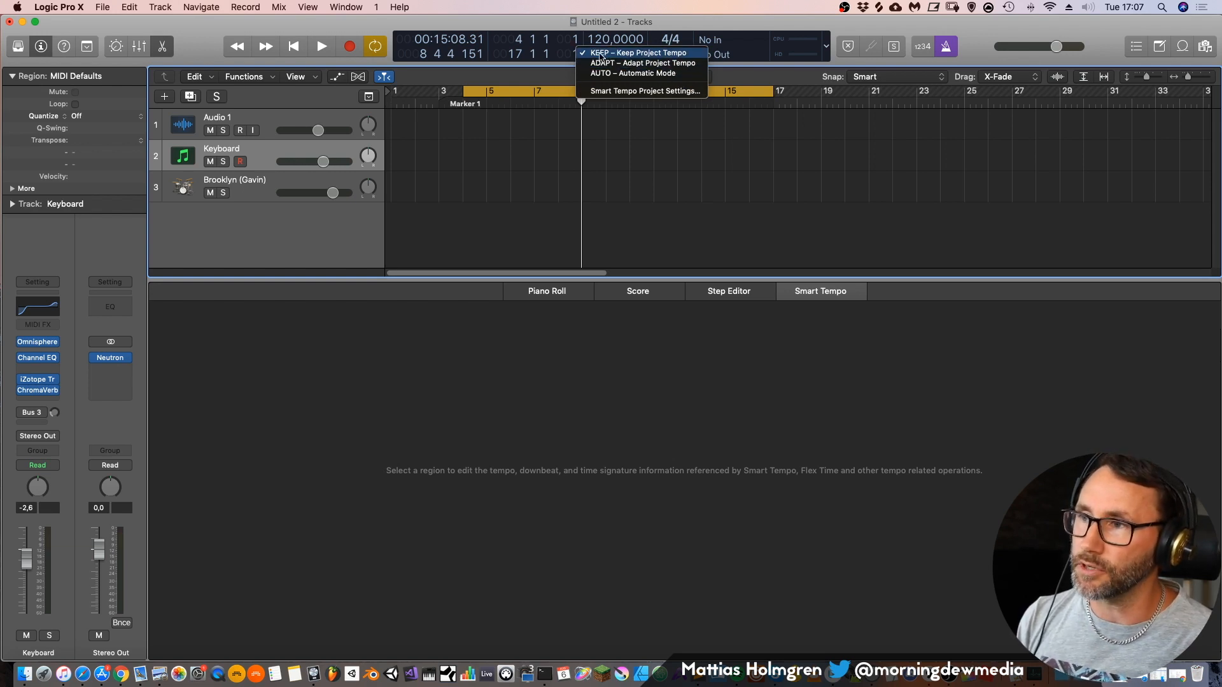
mouse_move(642, 63)
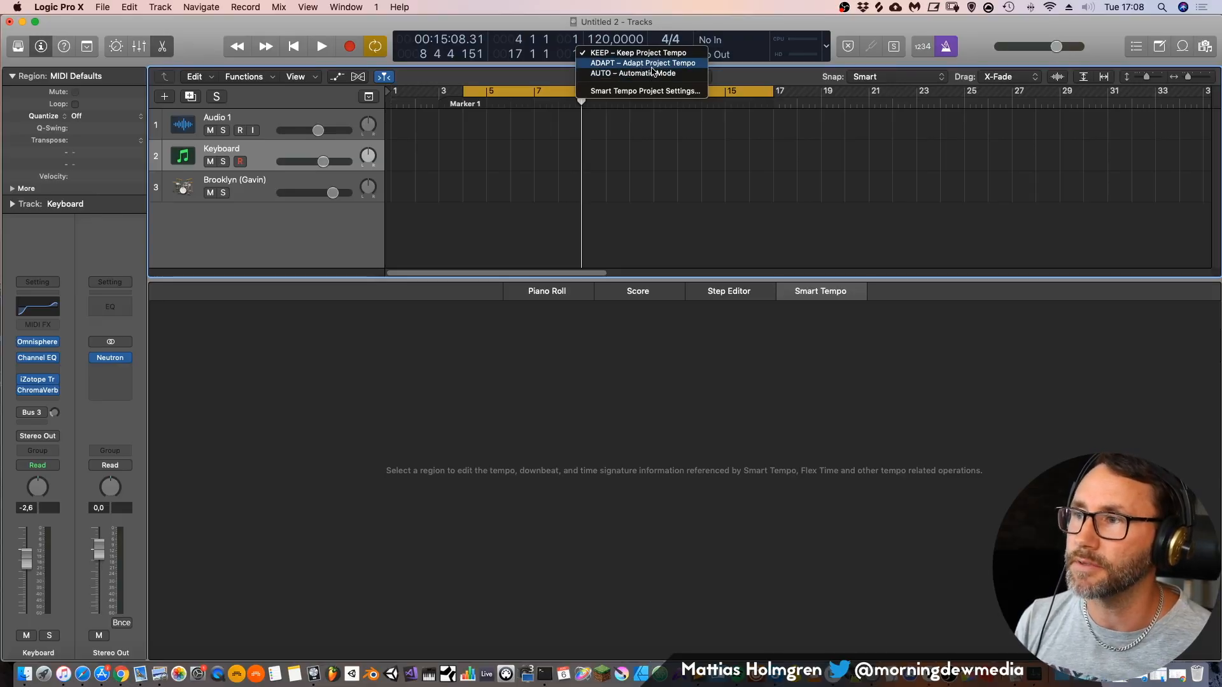
mouse_move(632, 73)
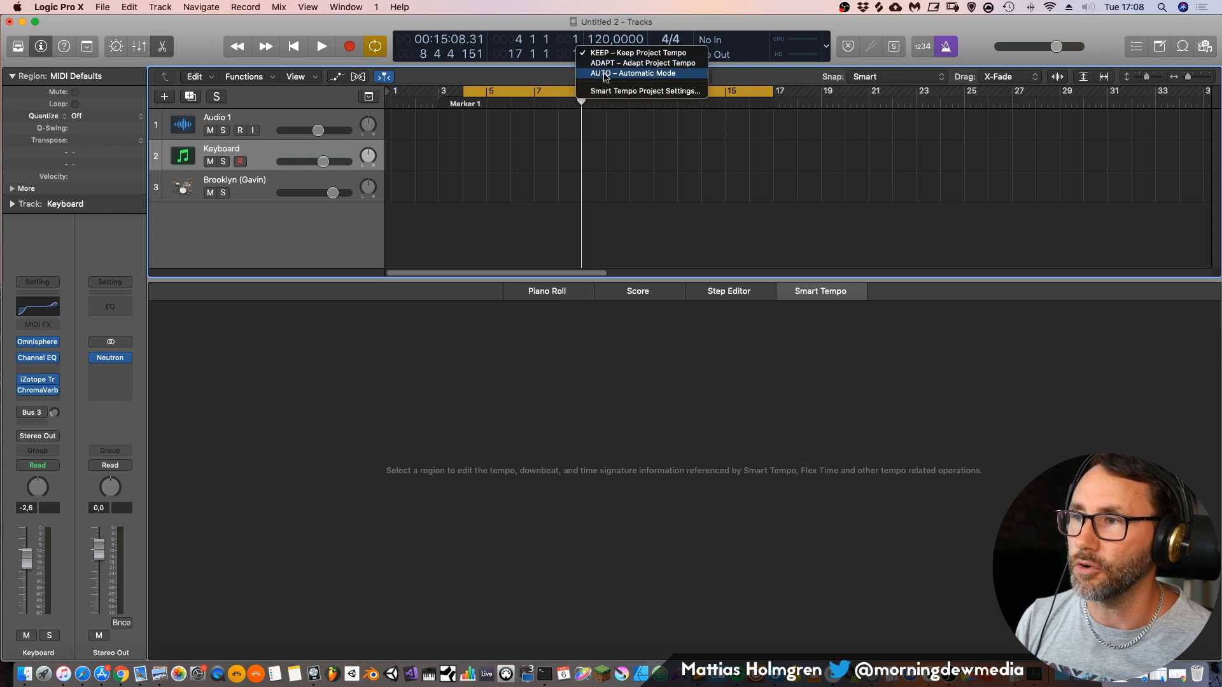
mouse_move(645, 90)
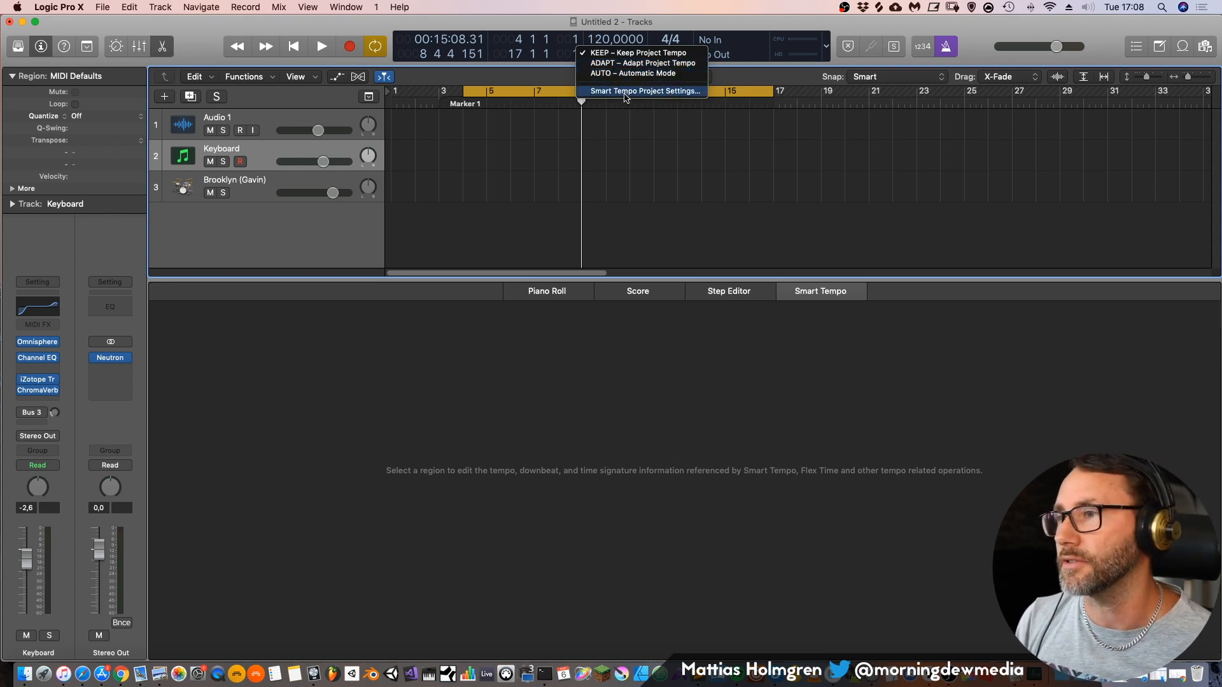
In Smart Tempo project settings, set Adapt Project Tempo and new recordings to Off
click(645, 90)
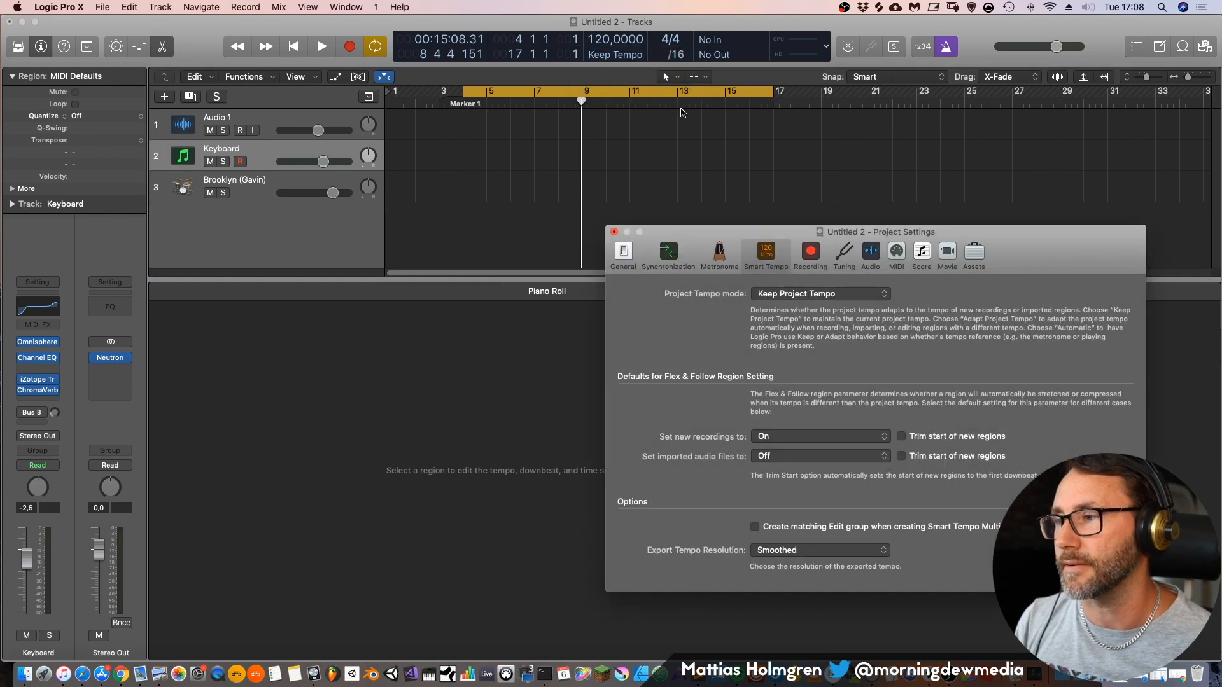
mouse_move(771, 310)
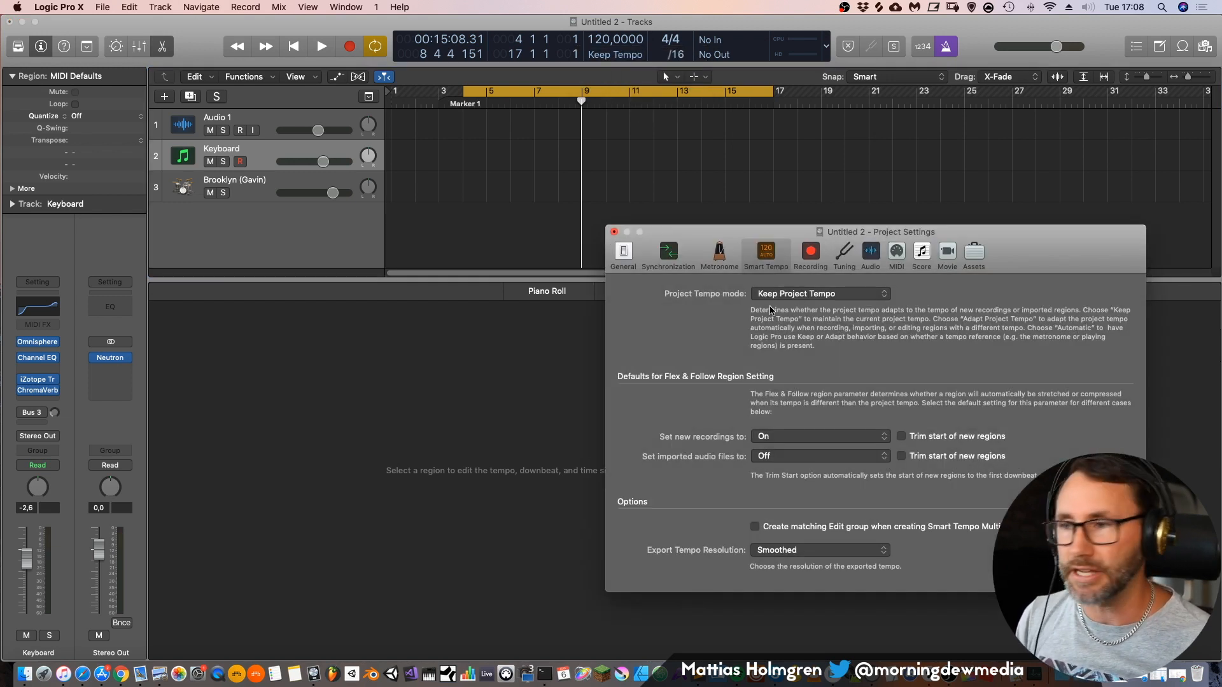
click(819, 293)
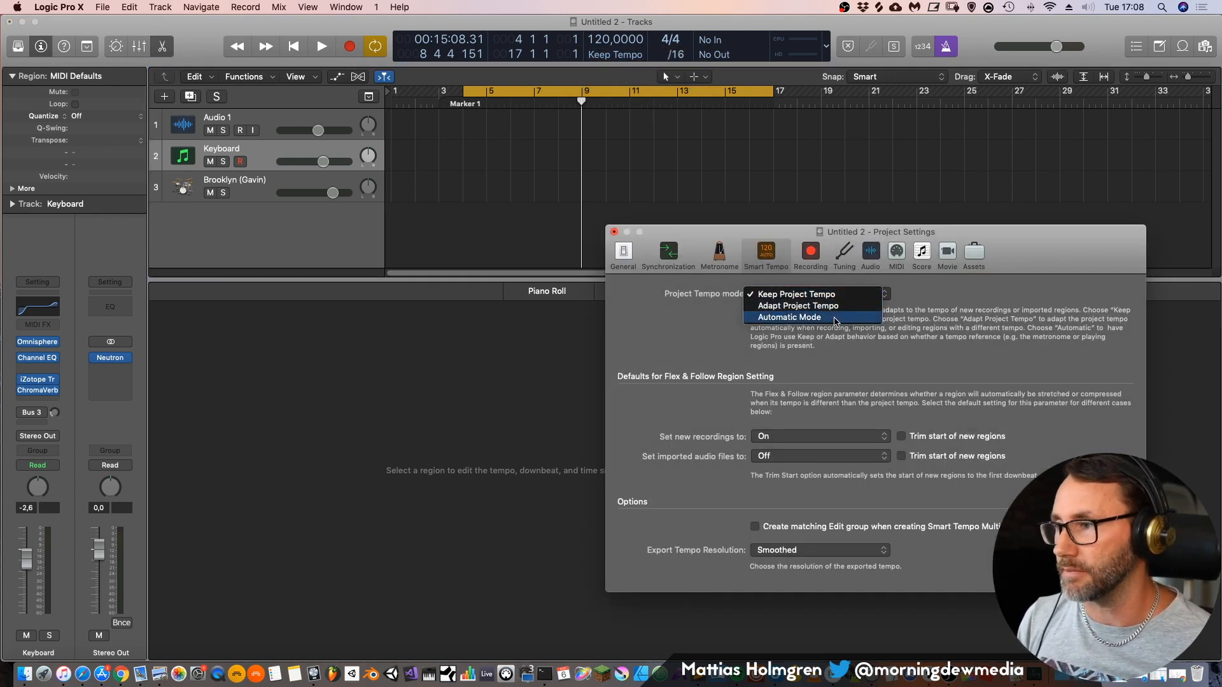
click(796, 294)
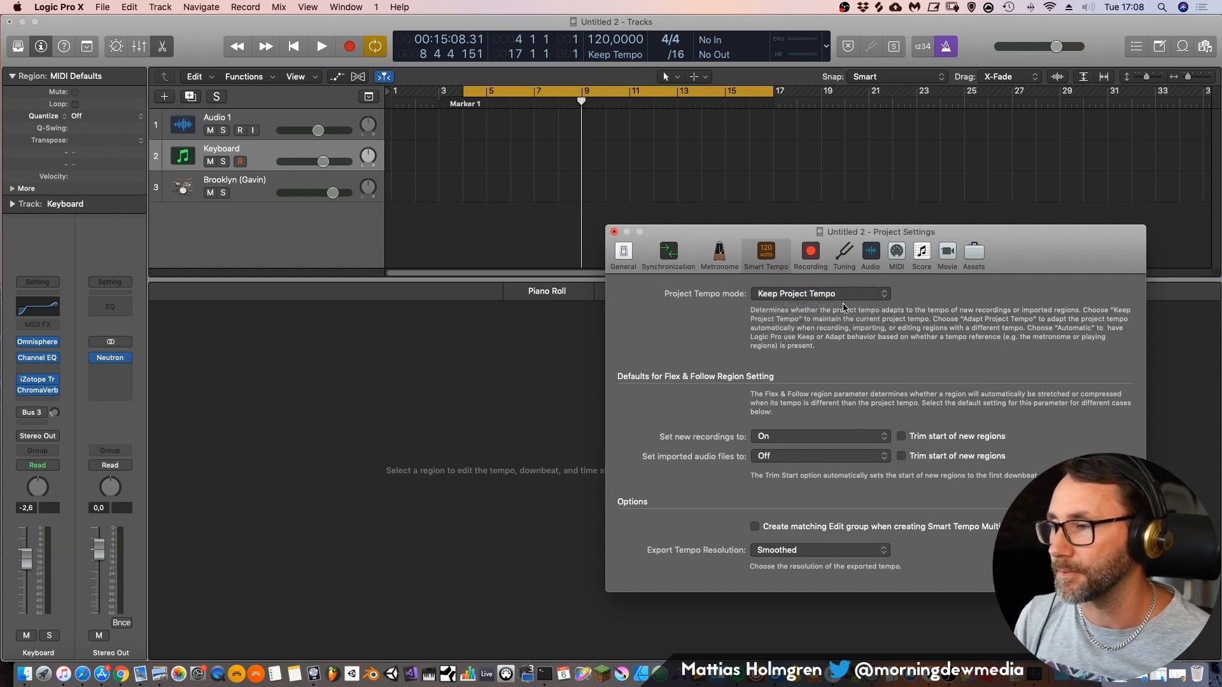
click(819, 294)
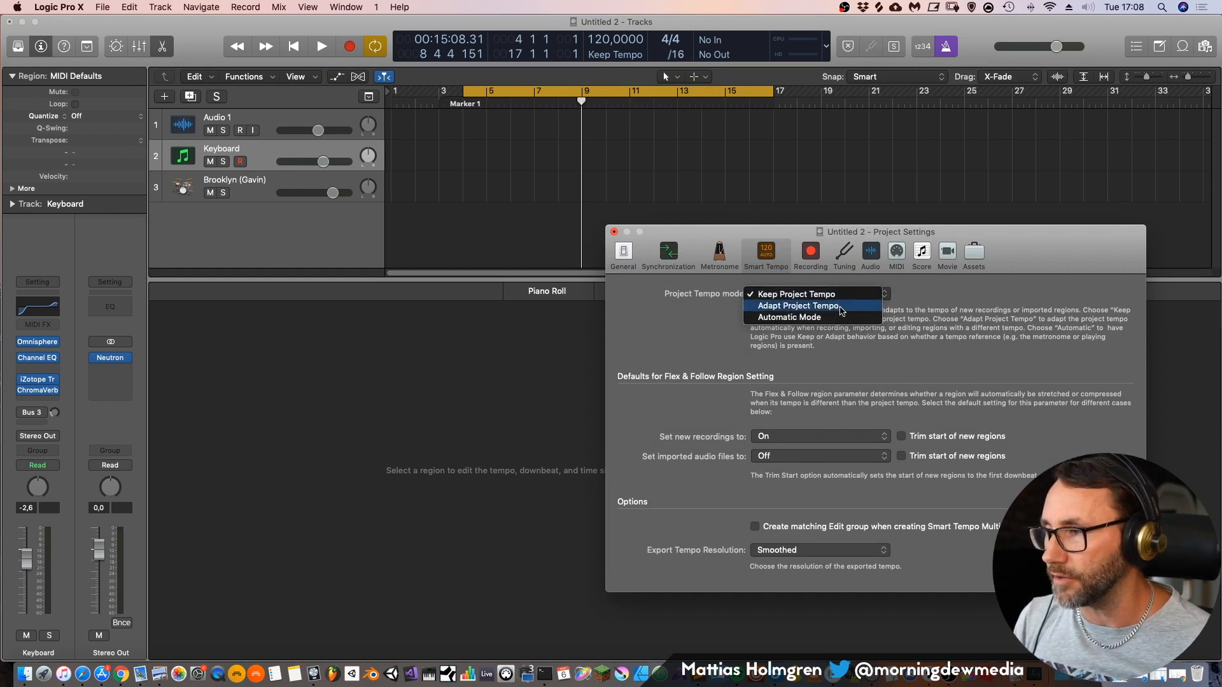
click(796, 306)
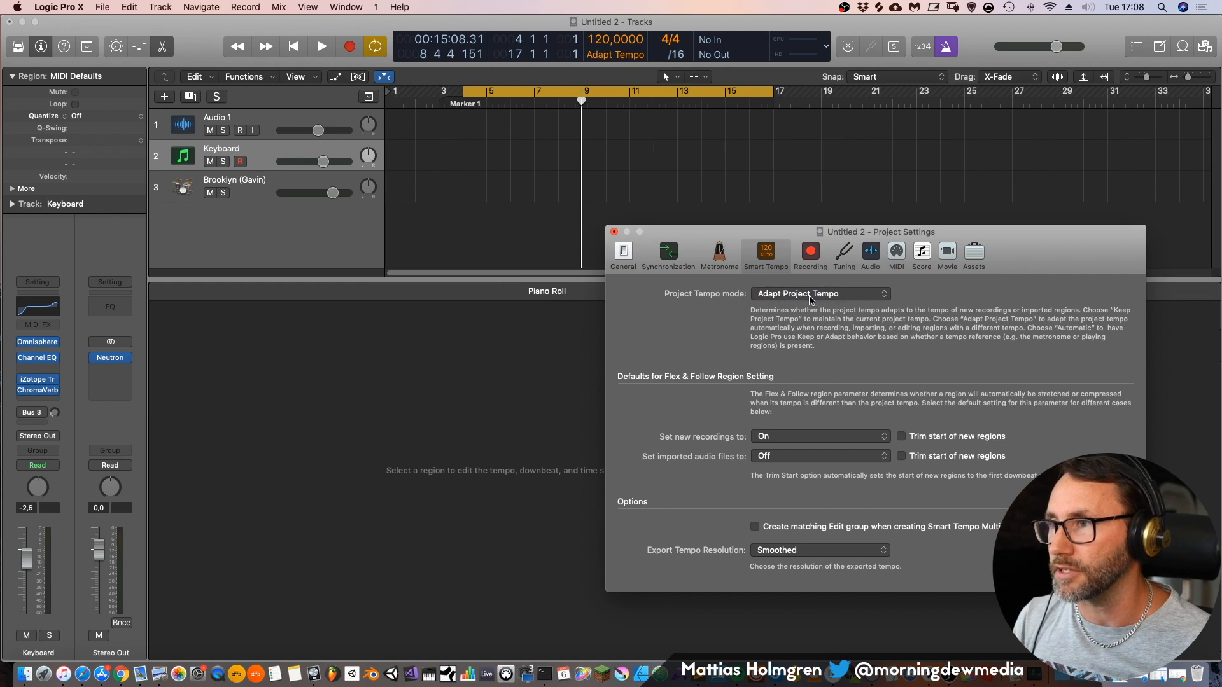
mouse_move(607, 77)
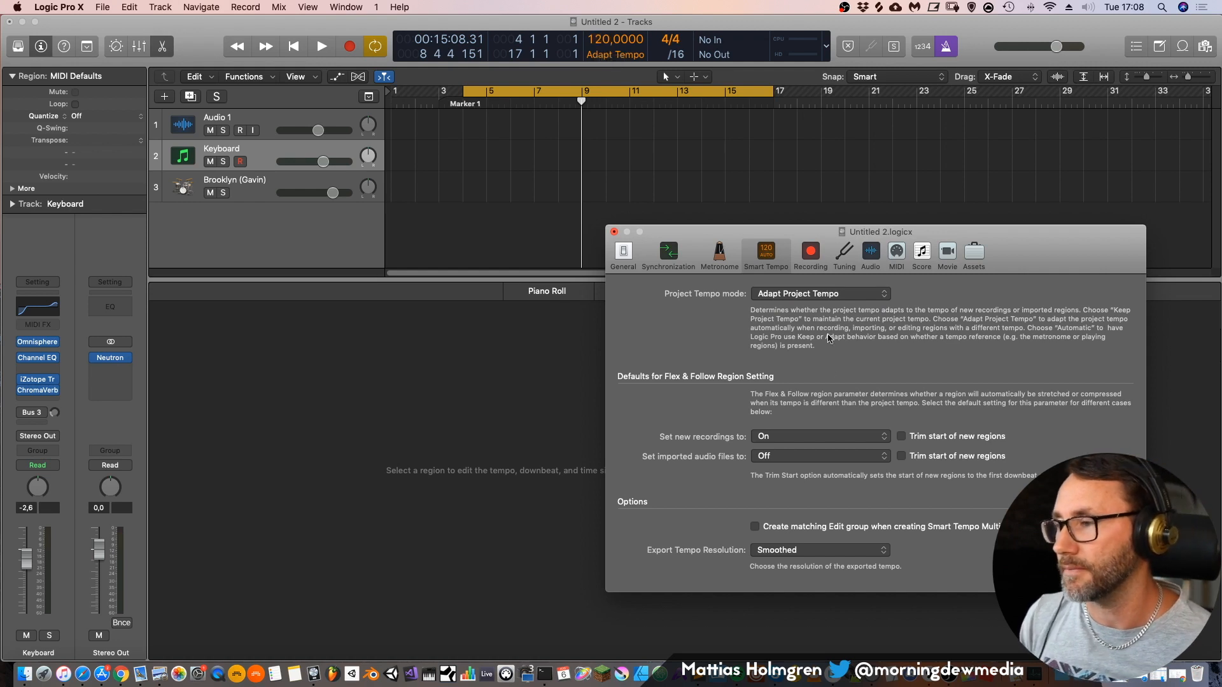
click(820, 435)
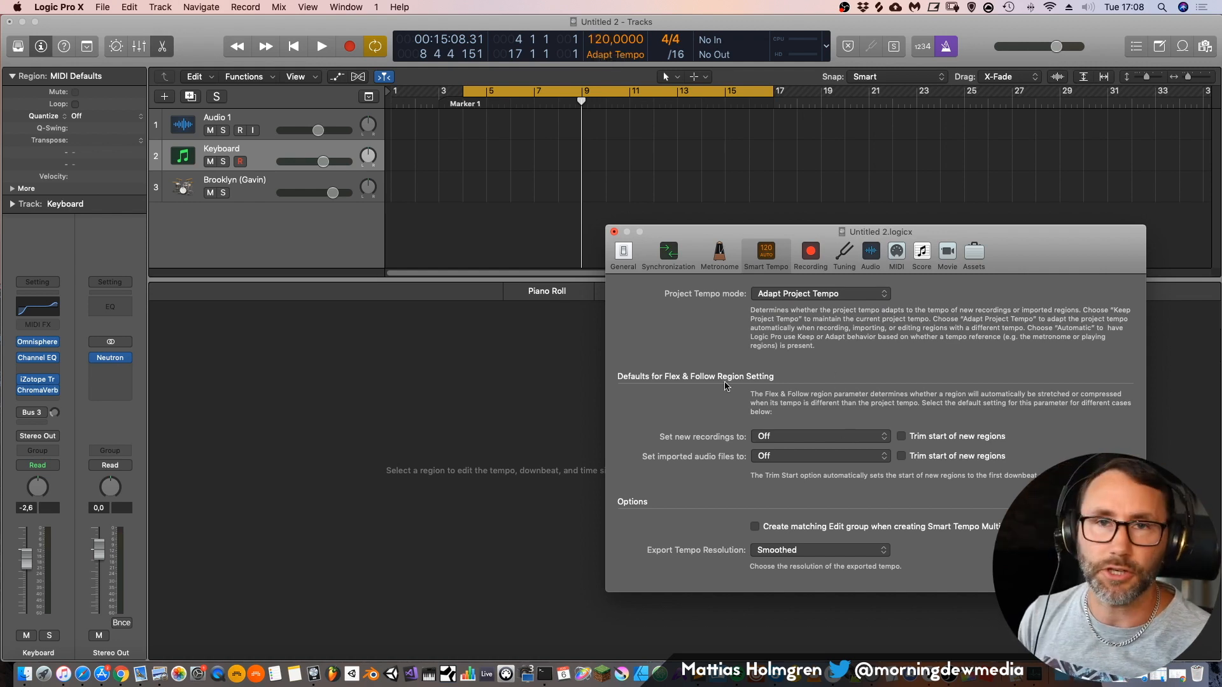
mouse_move(711, 383)
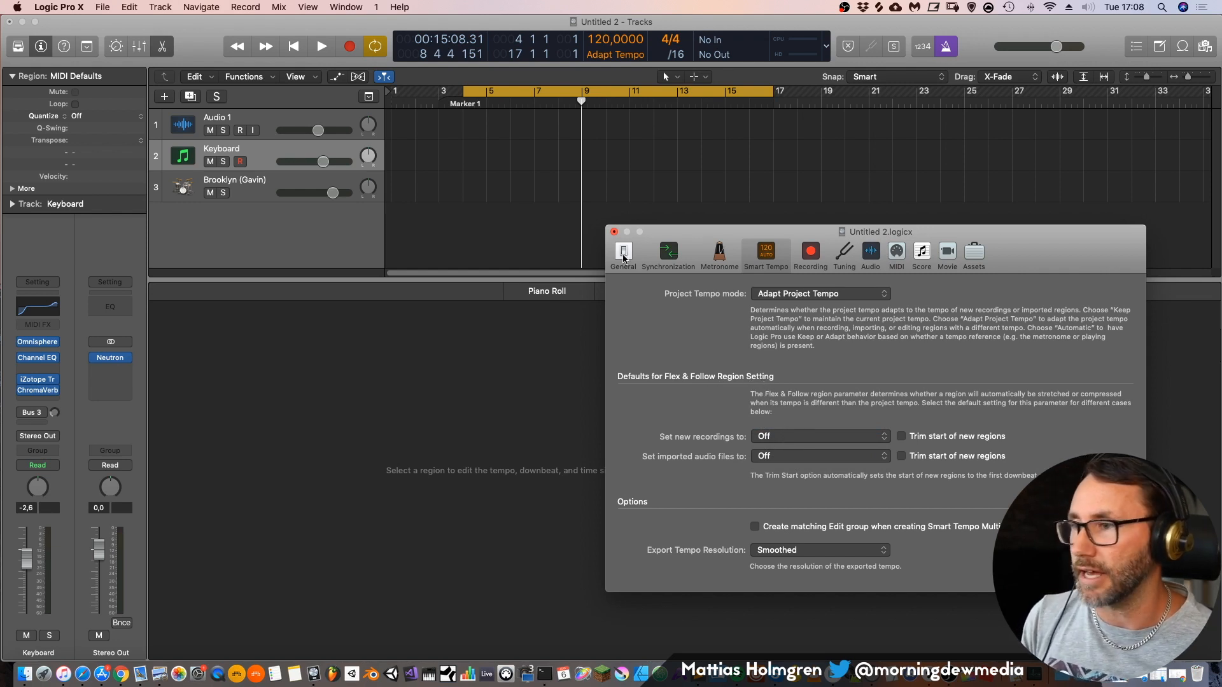
Leave the Smart Tempo project settings and return to the main tracks window
click(615, 232)
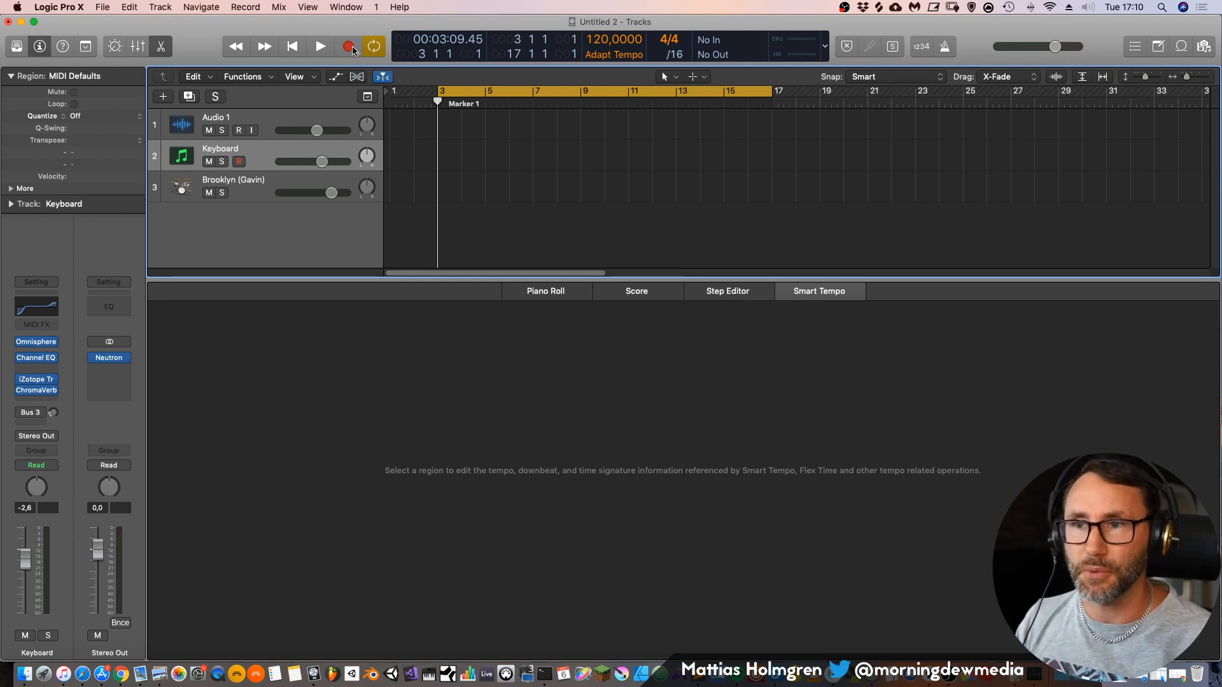
Record a free-tempo Keyboard take after confirming the cycle mode warning, detecting about 84 BPM
click(348, 46)
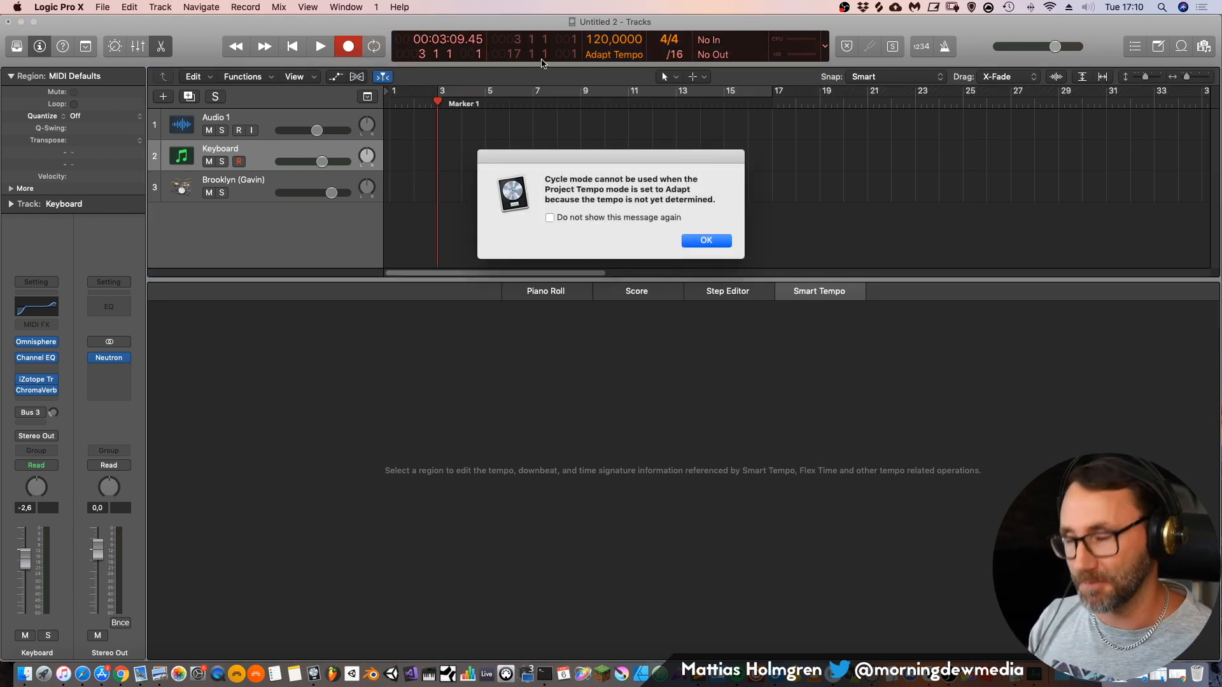
click(704, 239)
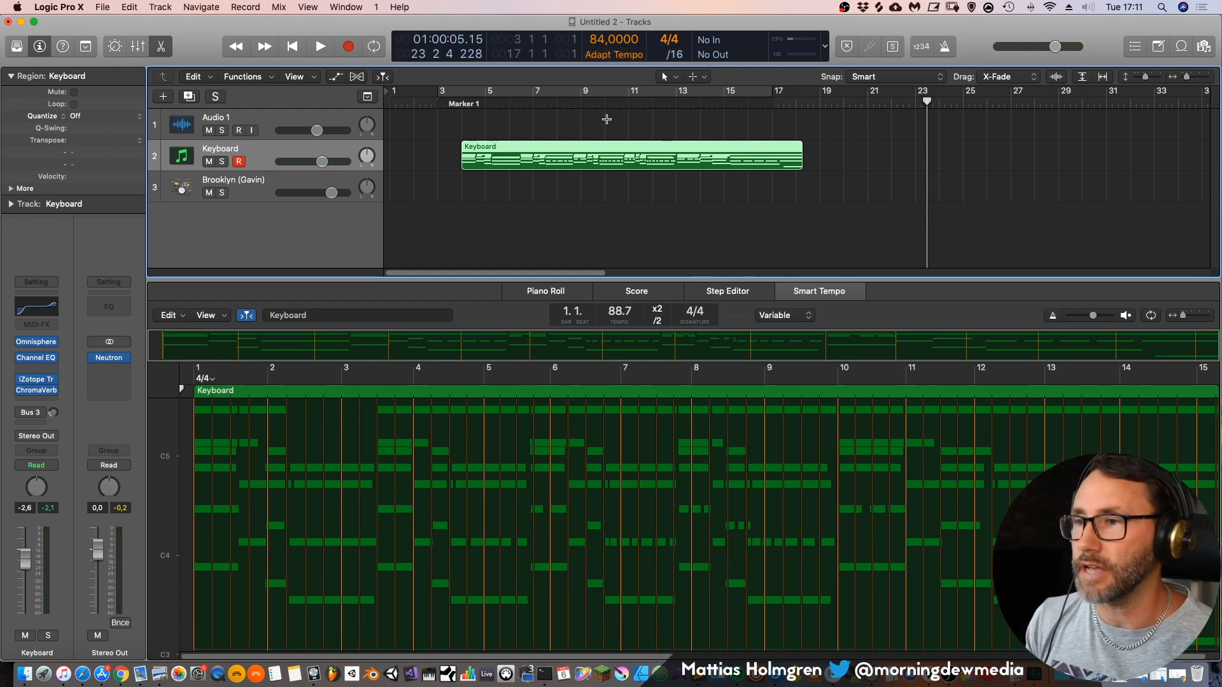
mouse_move(840, 135)
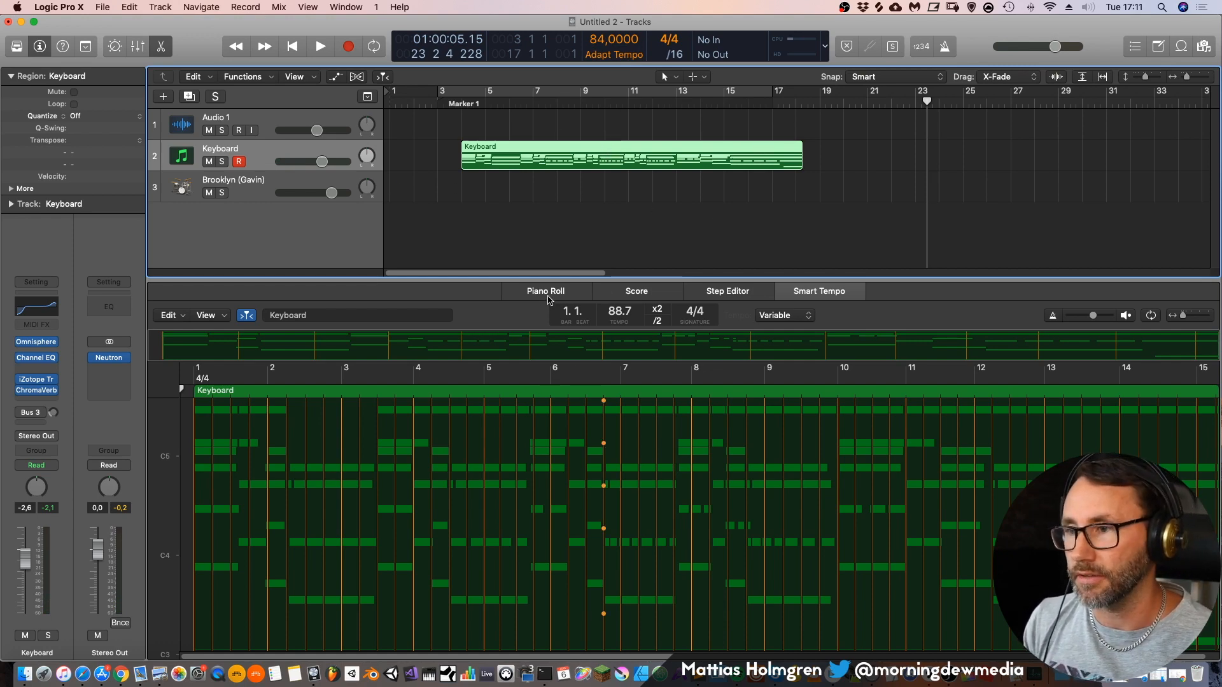
click(636, 291)
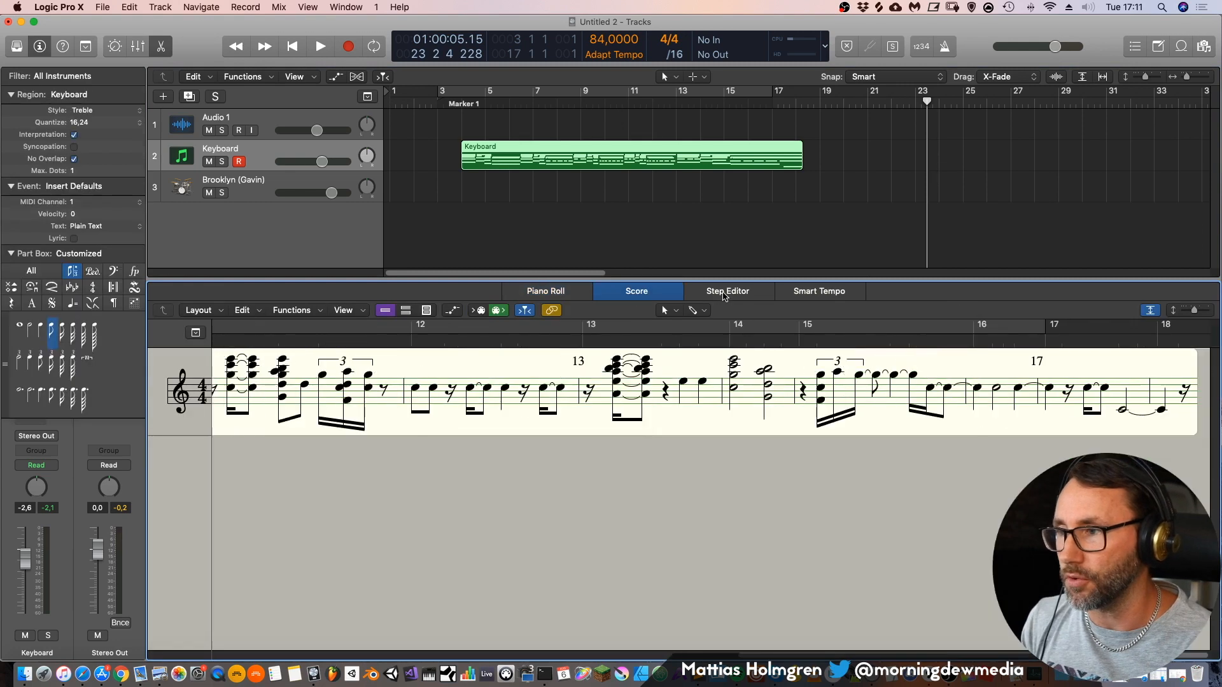
click(818, 290)
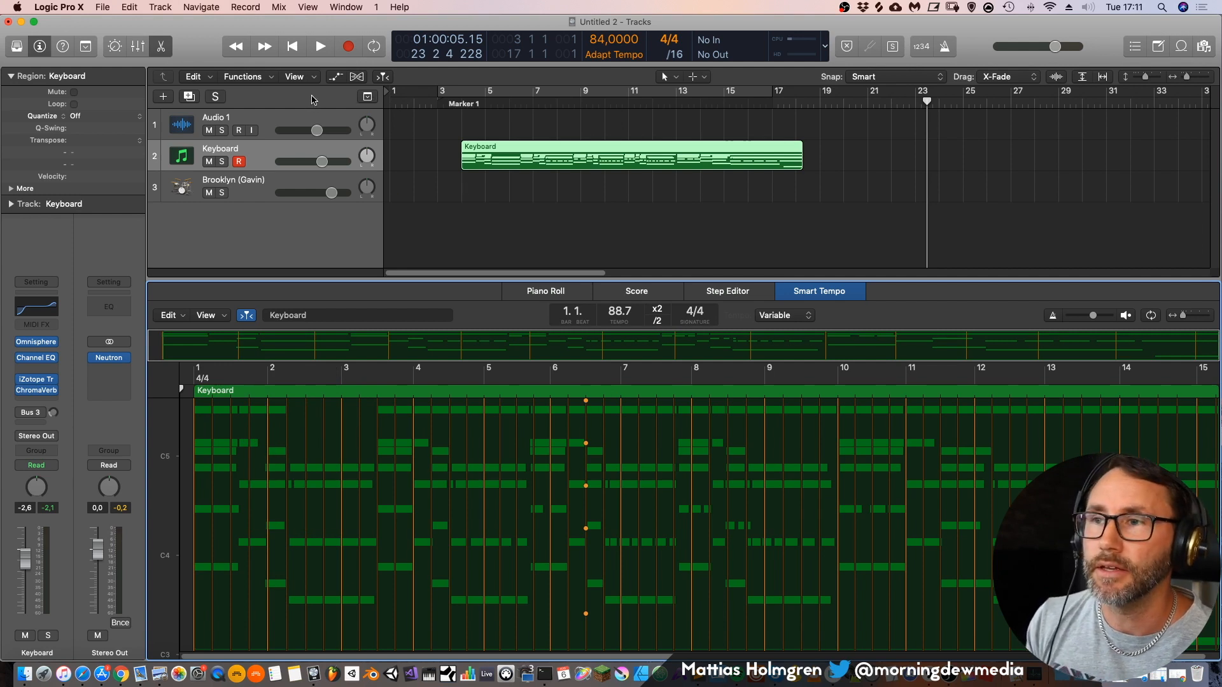
mouse_move(378, 105)
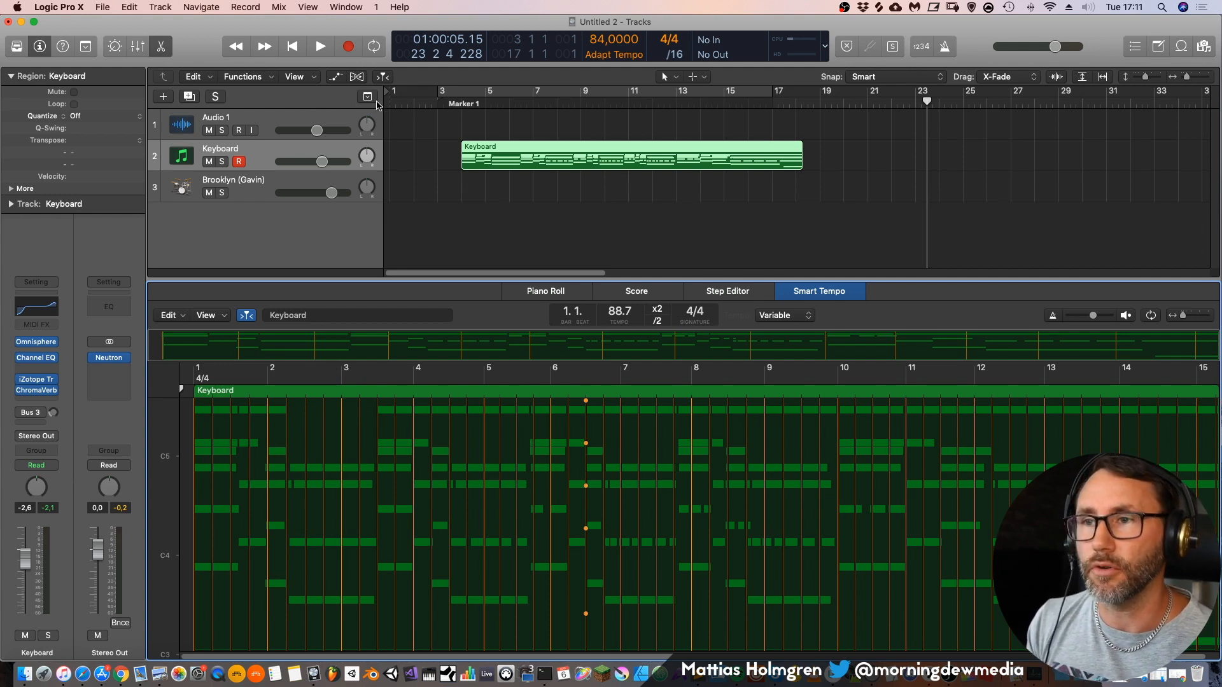
Show the Tempo track and set the Keyboard take's downbeat and beat markers in Smart Tempo
click(366, 97)
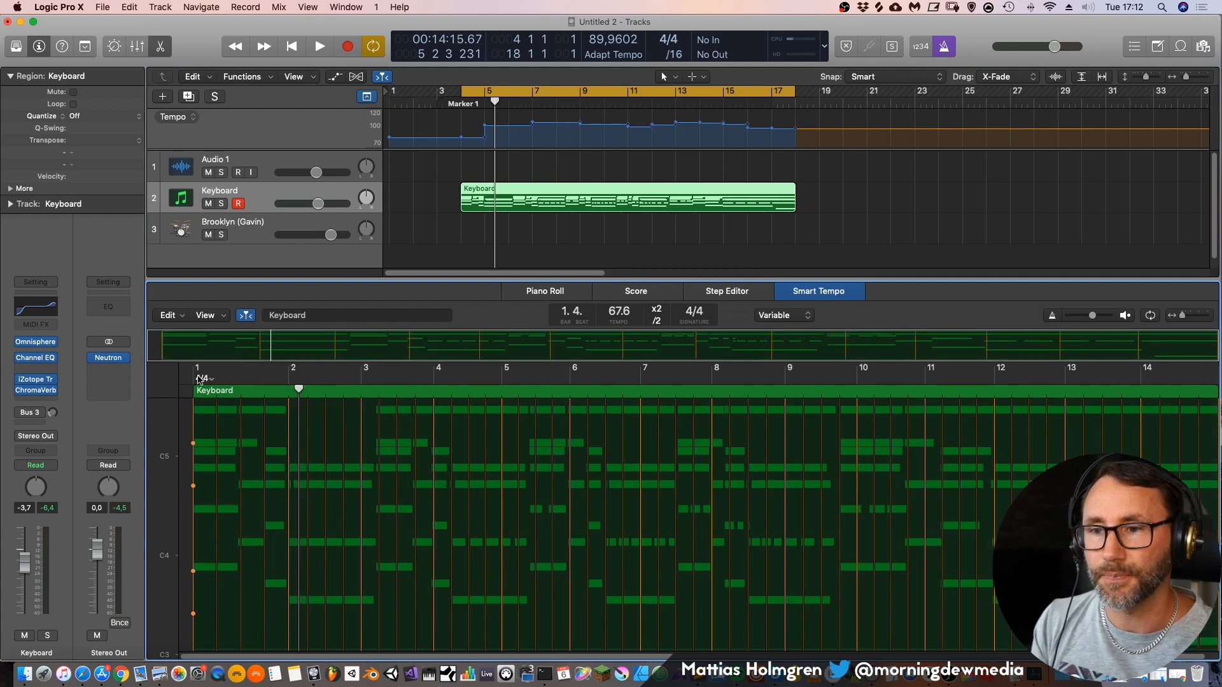
click(318, 46)
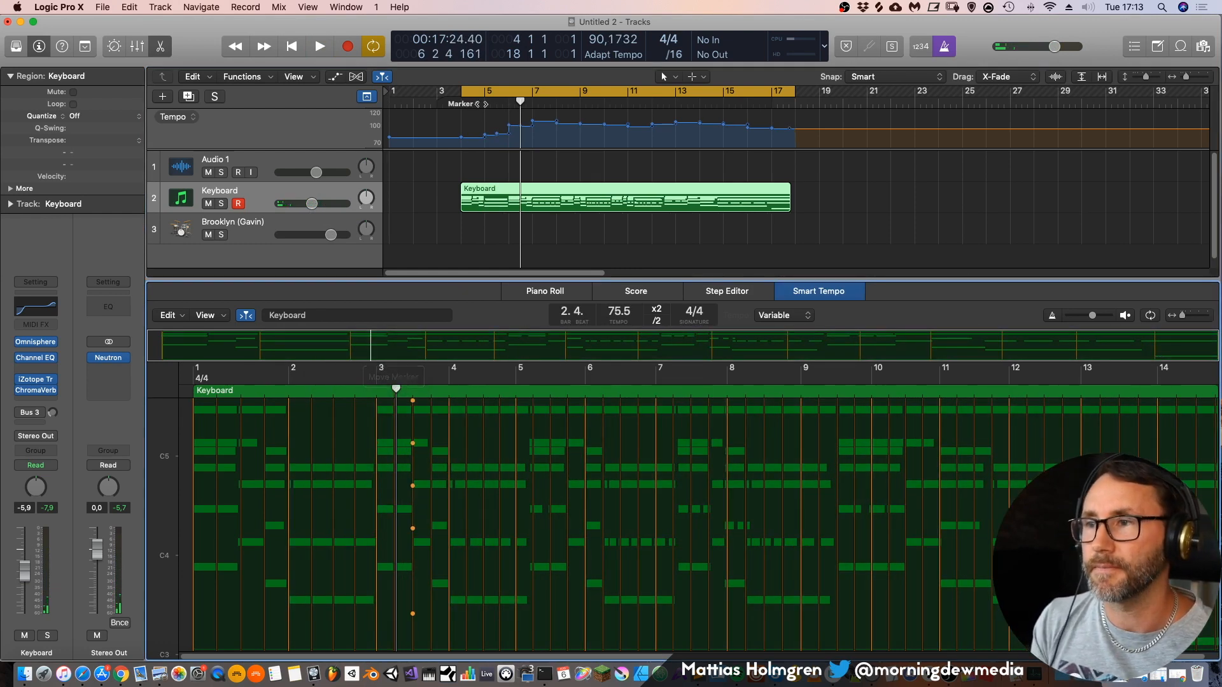
click(319, 46)
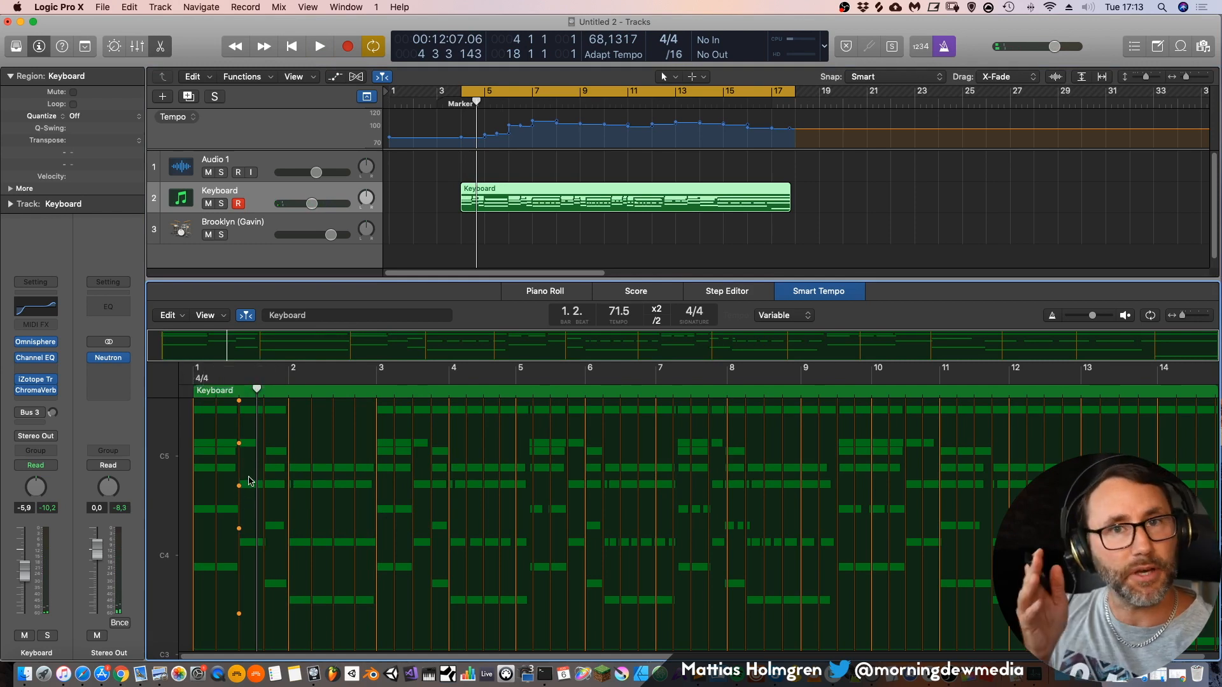
click(319, 46)
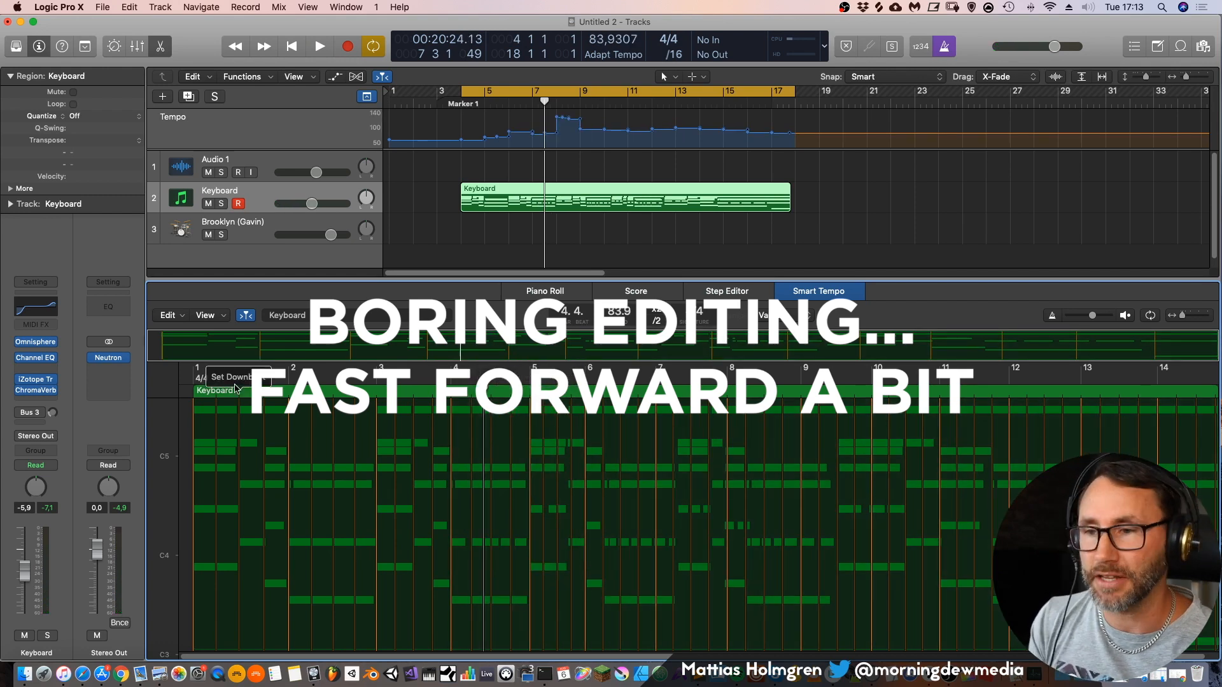
click(319, 46)
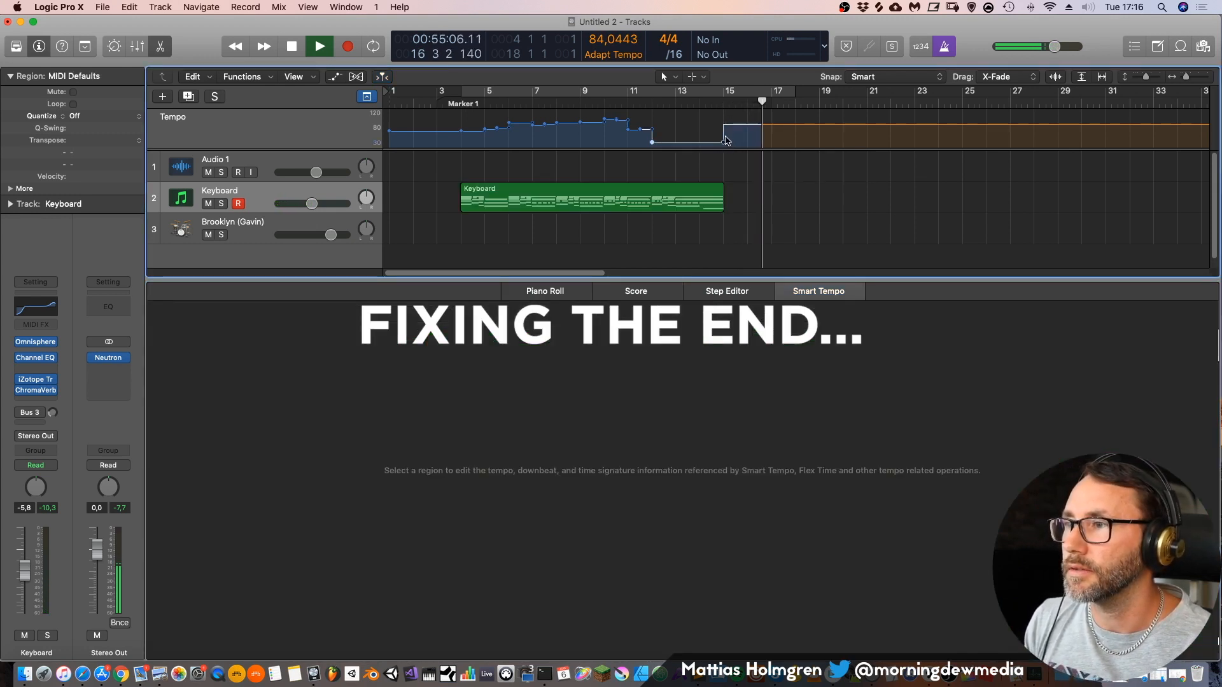
Drag the final tempo node to bar 17 and return the playhead to Marker 1
drag(729, 140, 771, 126)
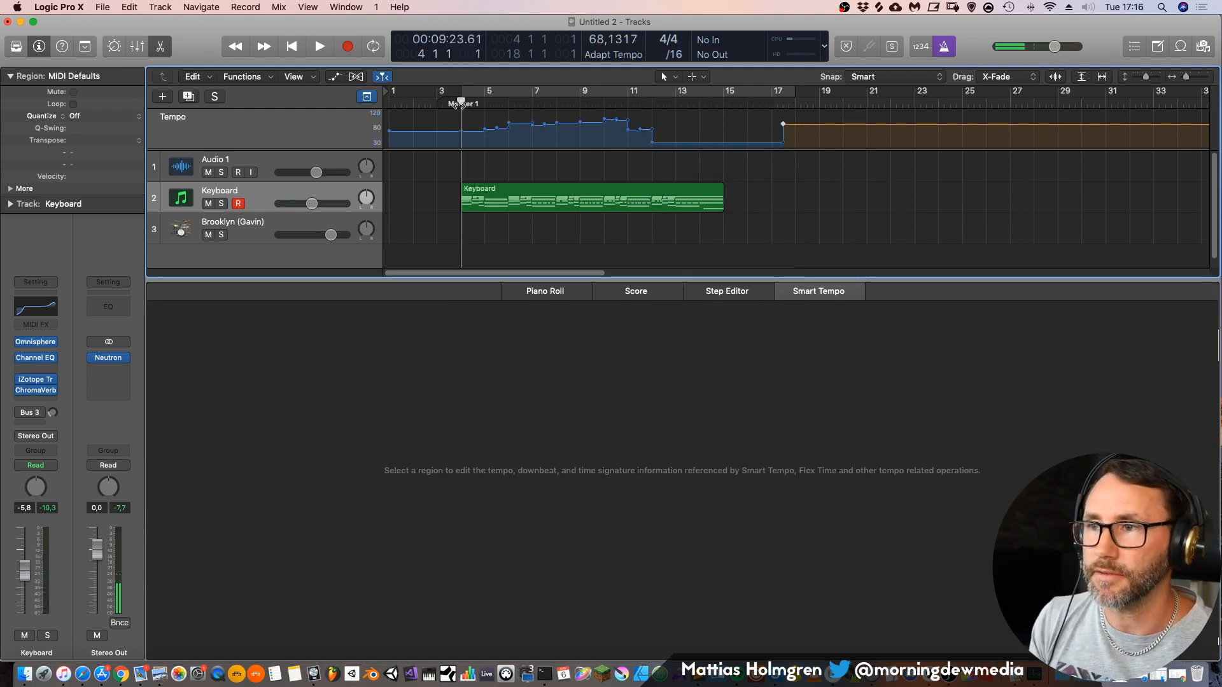
click(233, 226)
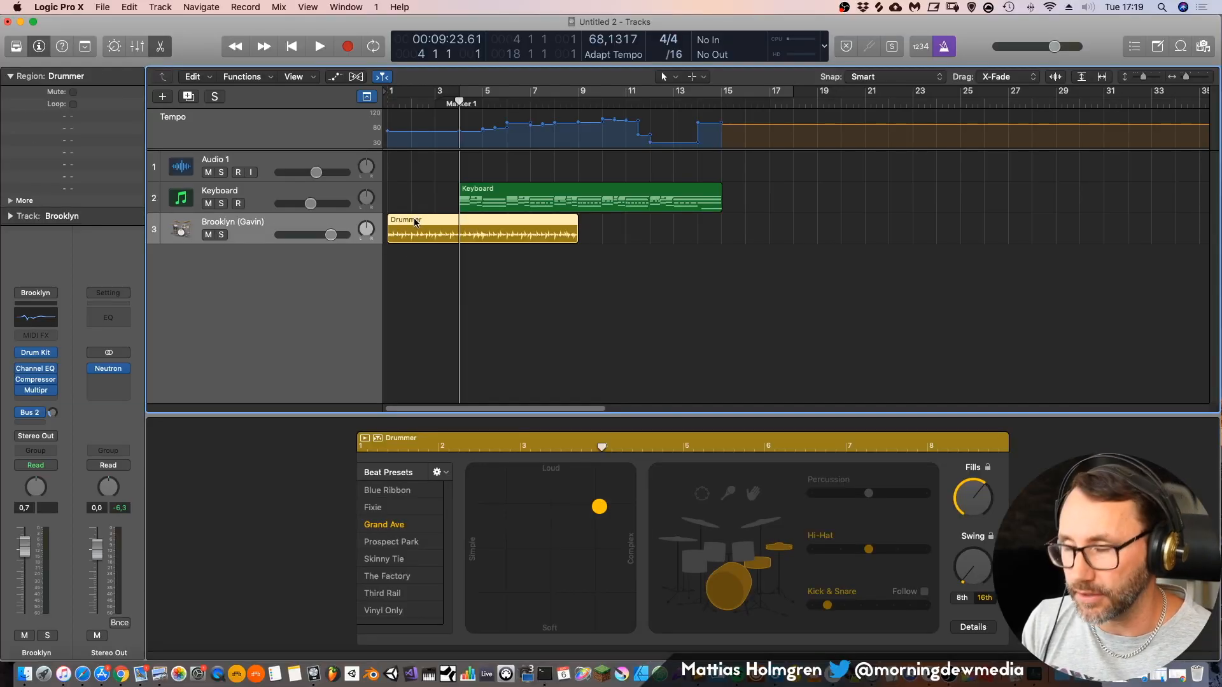
Move the Drummer region to start at bar 5 and add a second Drummer region
drag(420, 229, 518, 229)
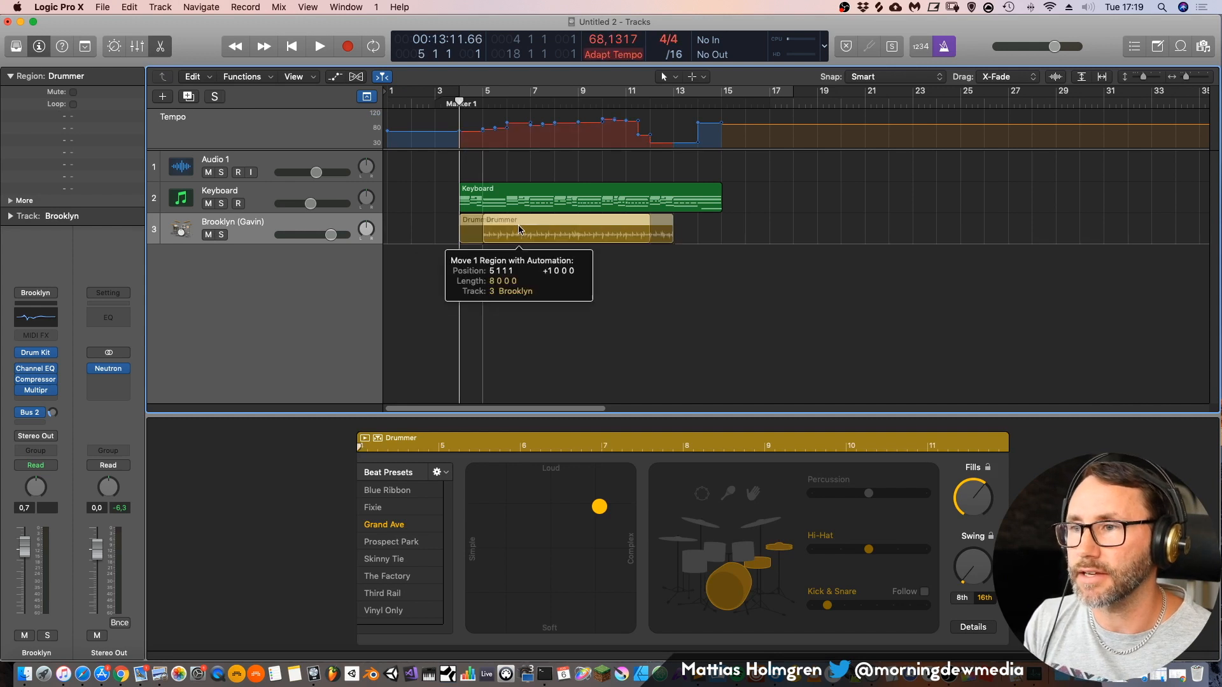
click(319, 46)
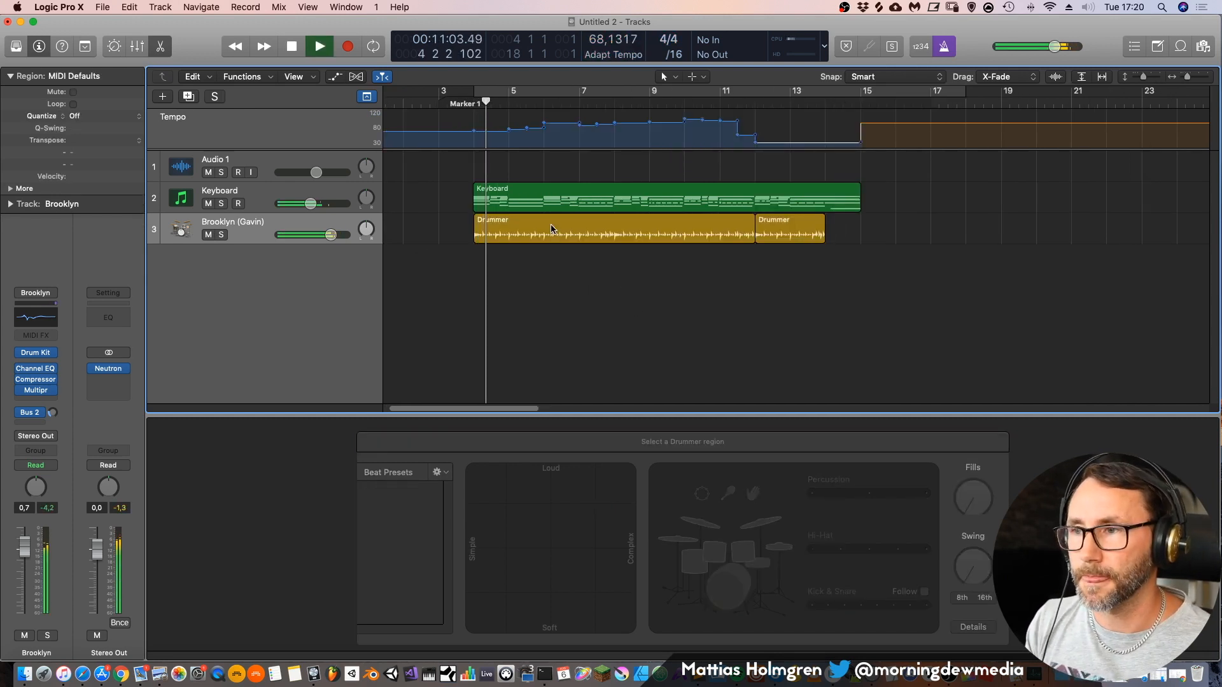
click(608, 230)
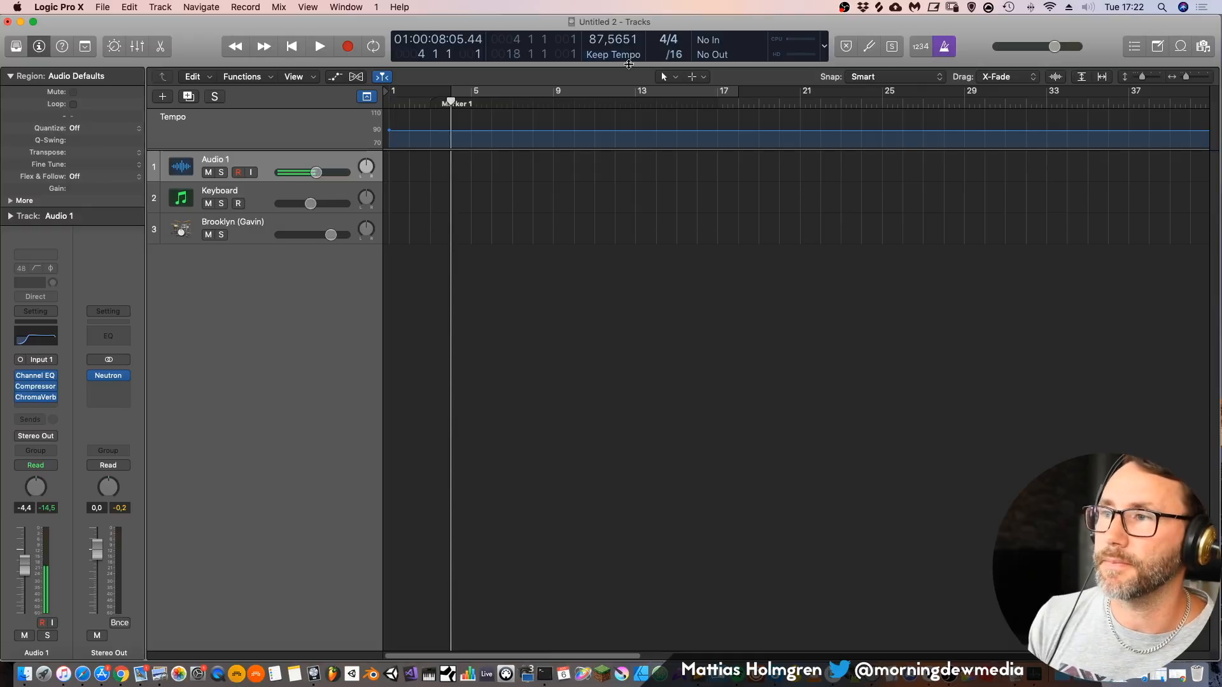
Set the Smart Tempo mode to Keep and record a new take on Audio 1
click(613, 54)
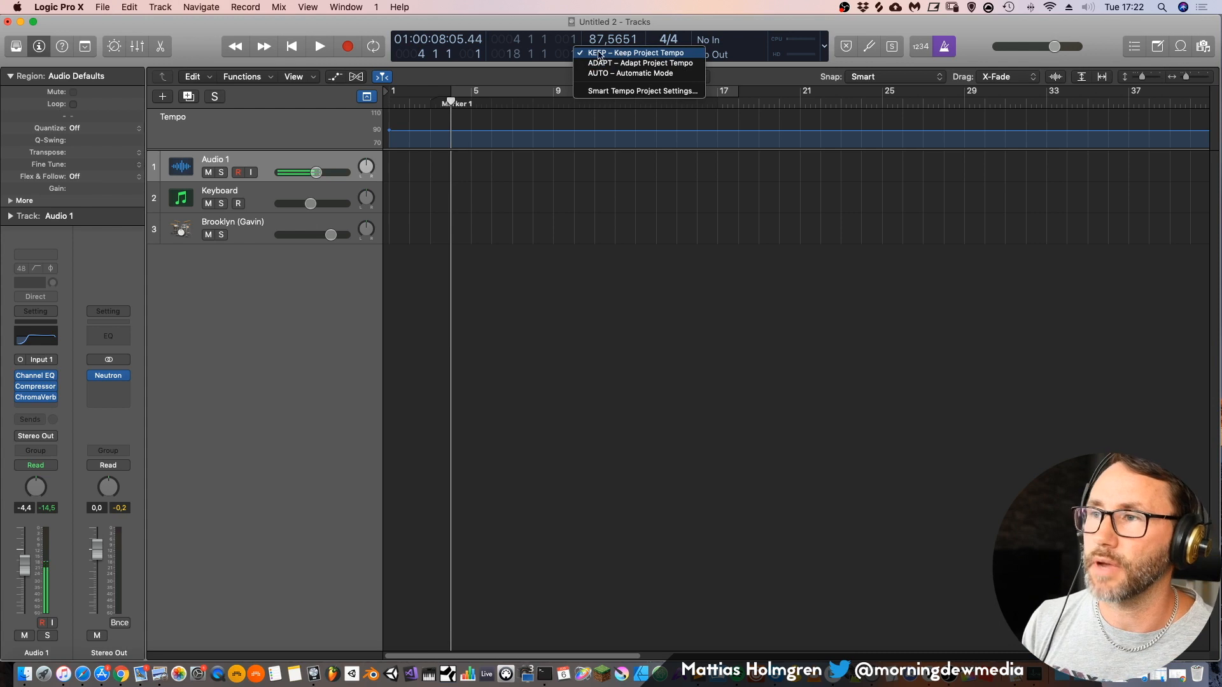
click(639, 52)
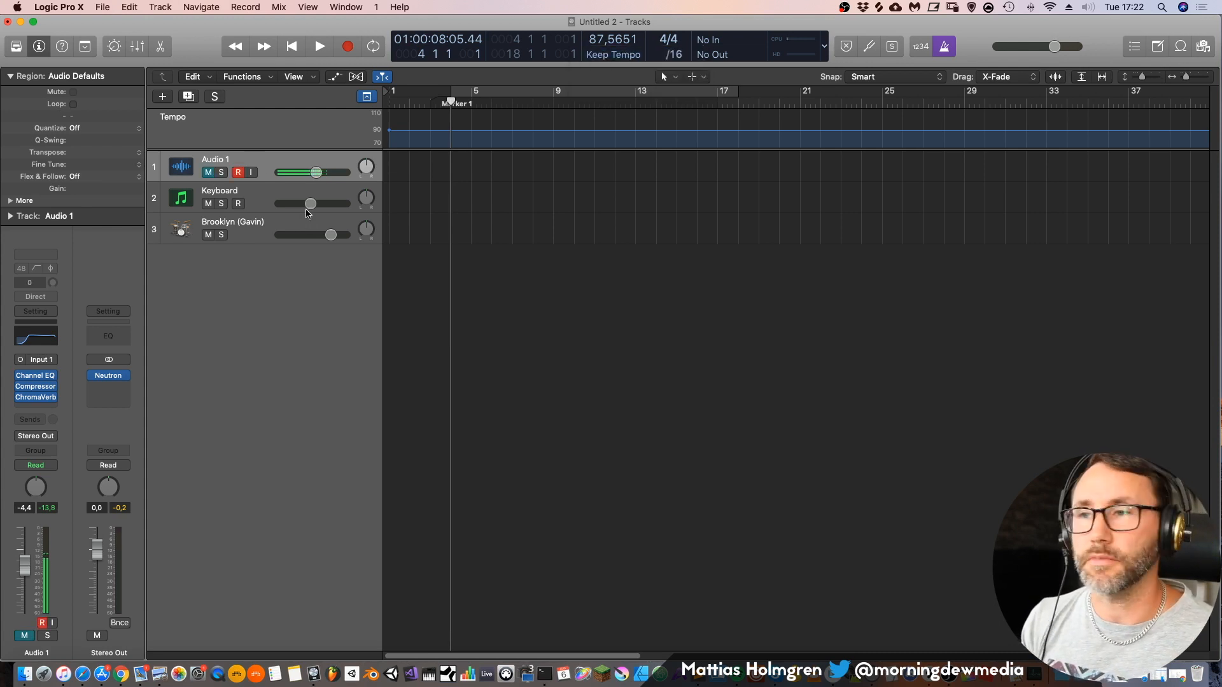
click(316, 46)
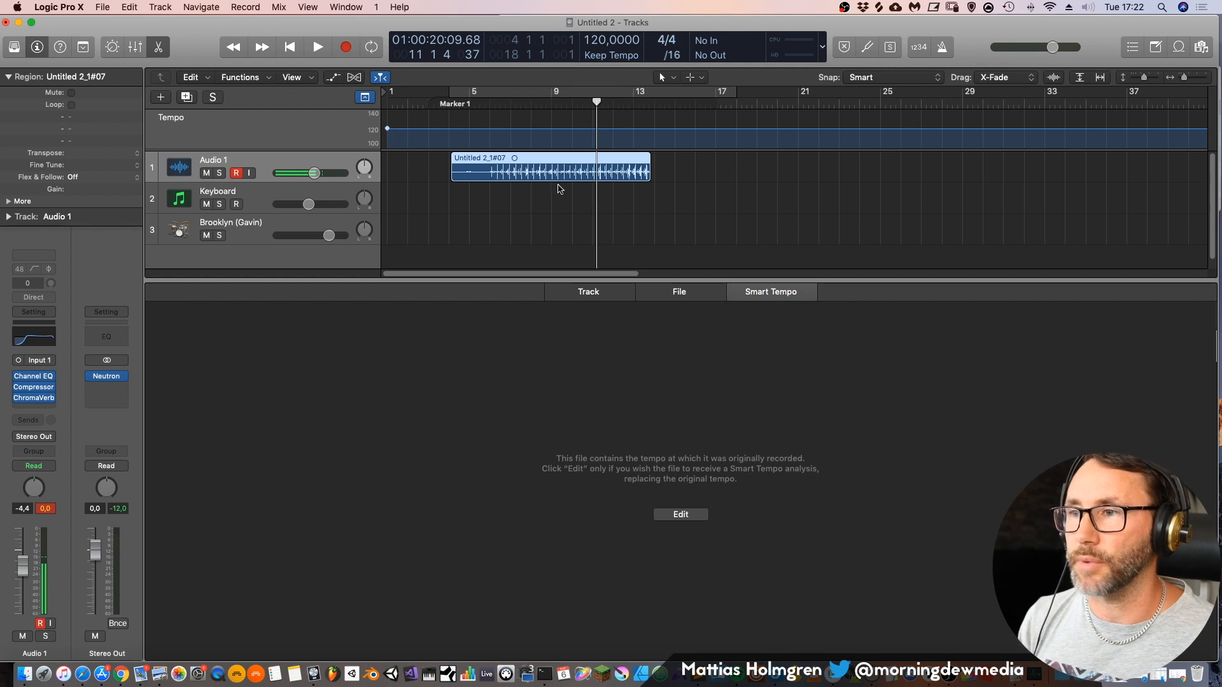
Trim the take's silent start, run Smart Tempo analysis, and move a beat marker onto the pulse
drag(451, 170, 486, 170)
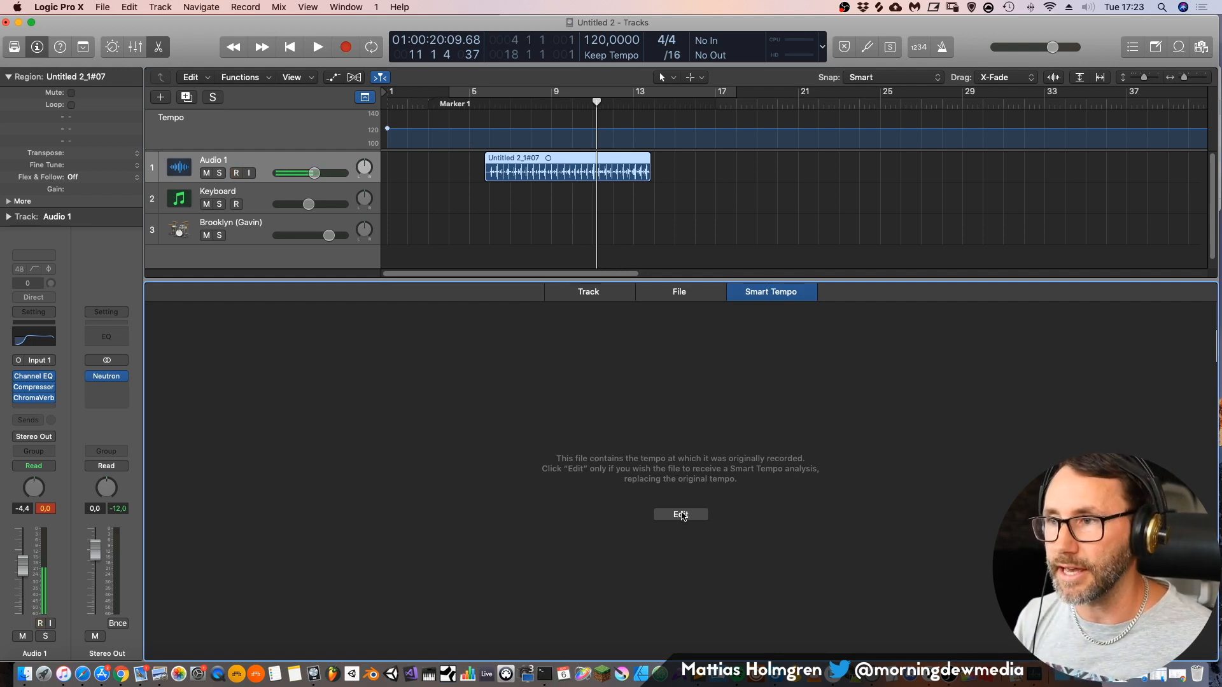
click(680, 514)
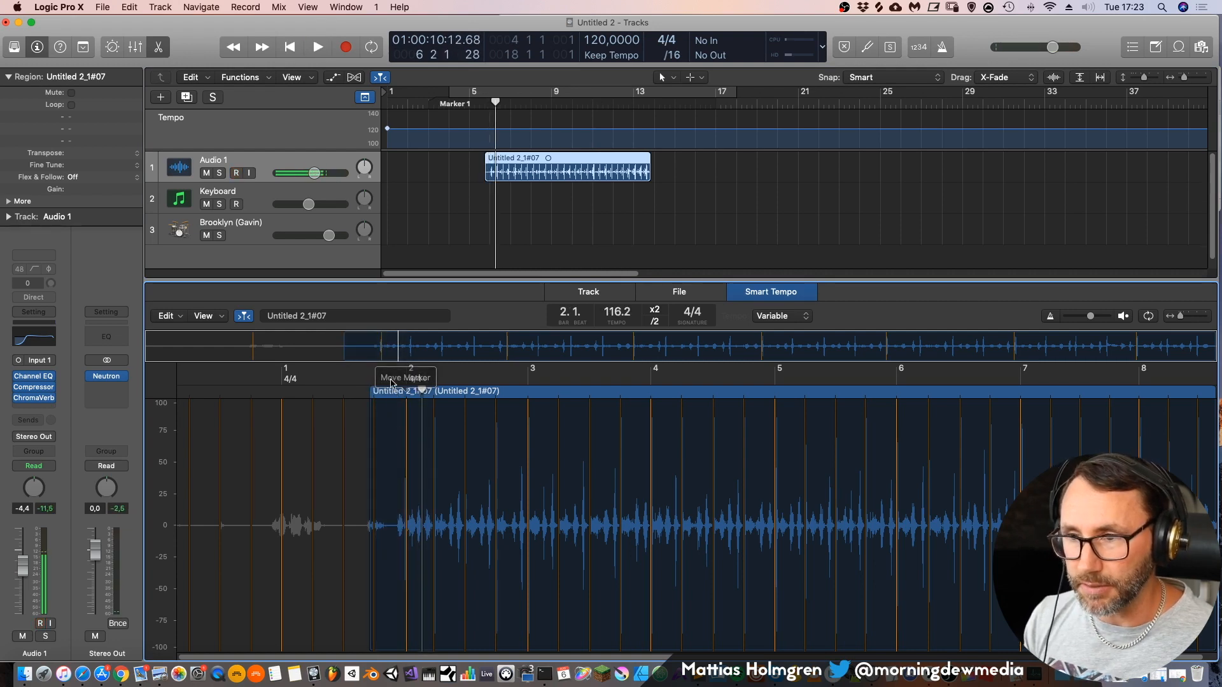
click(316, 46)
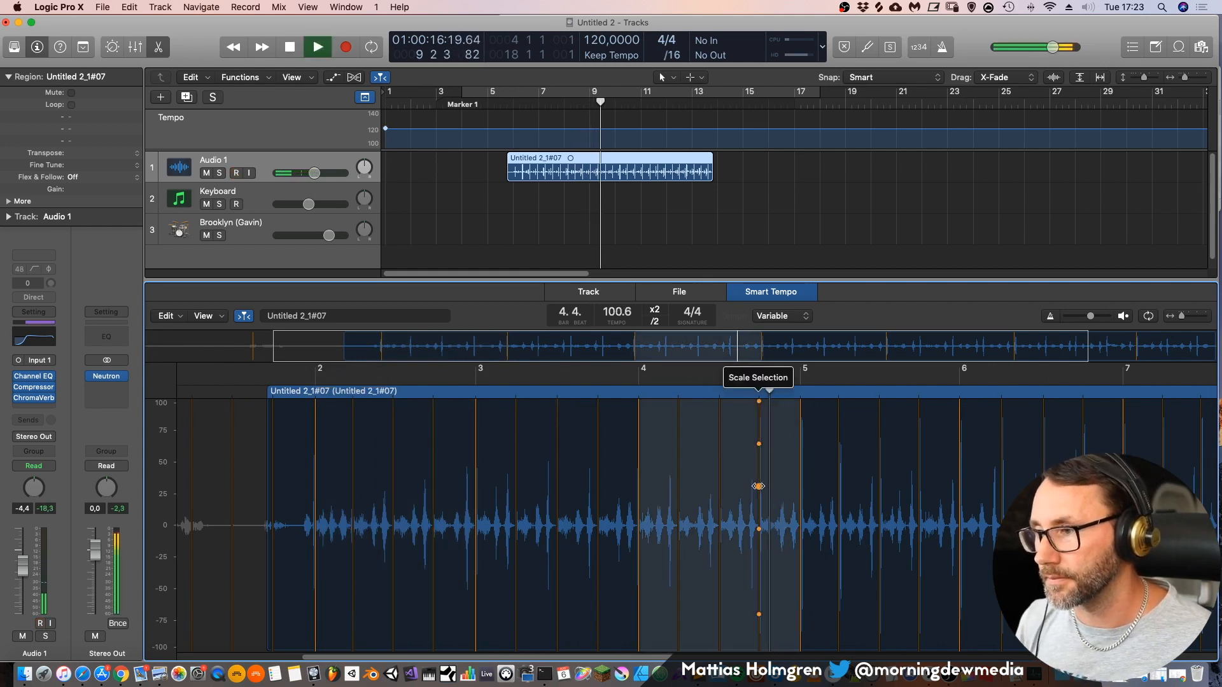
View the take's raw audio file, then move the take to start around bar 3
click(677, 292)
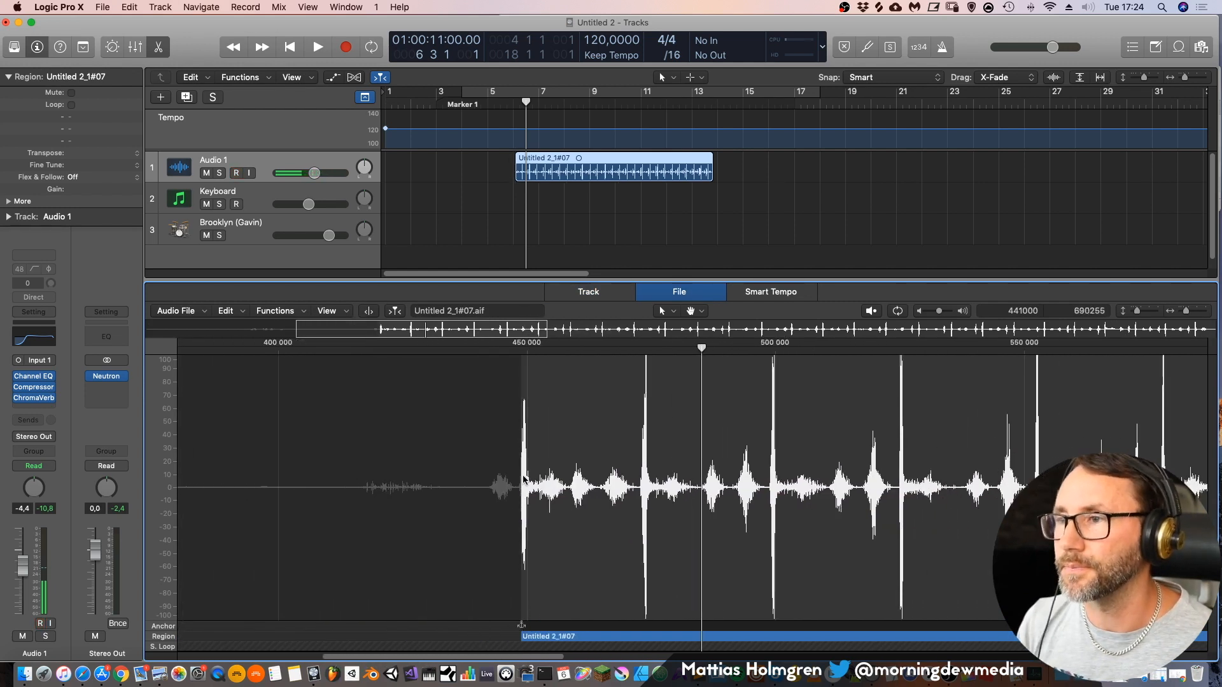
click(892, 76)
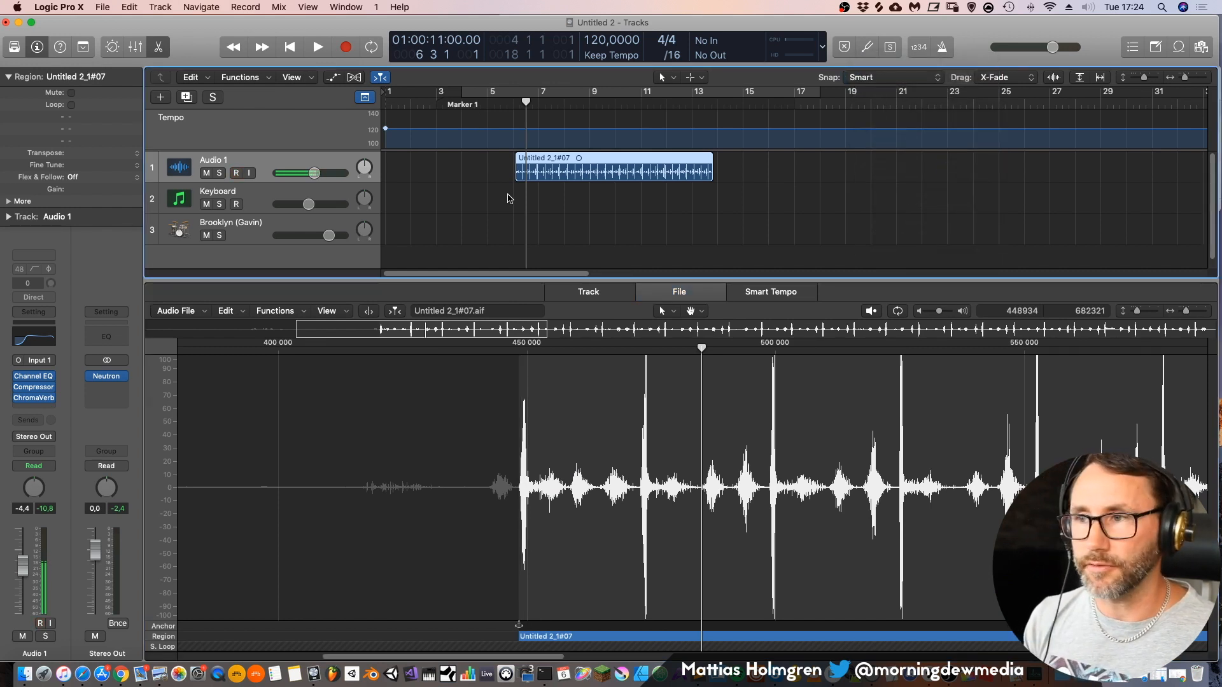
drag(615, 169, 631, 169)
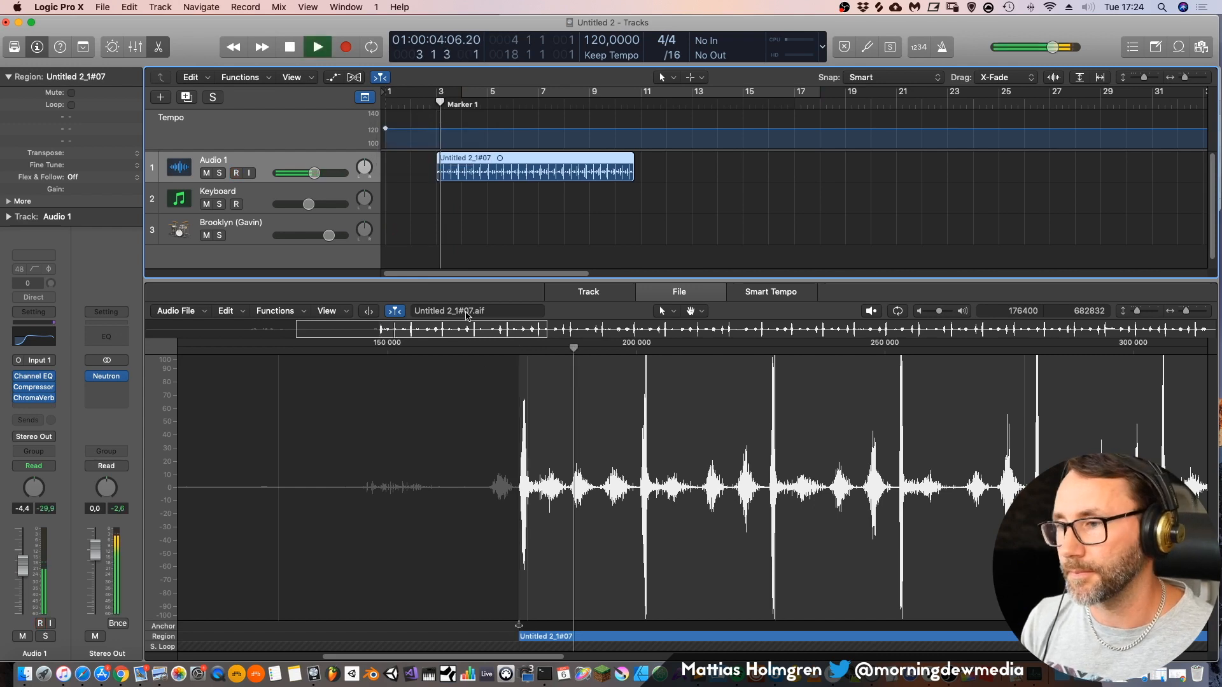
click(316, 47)
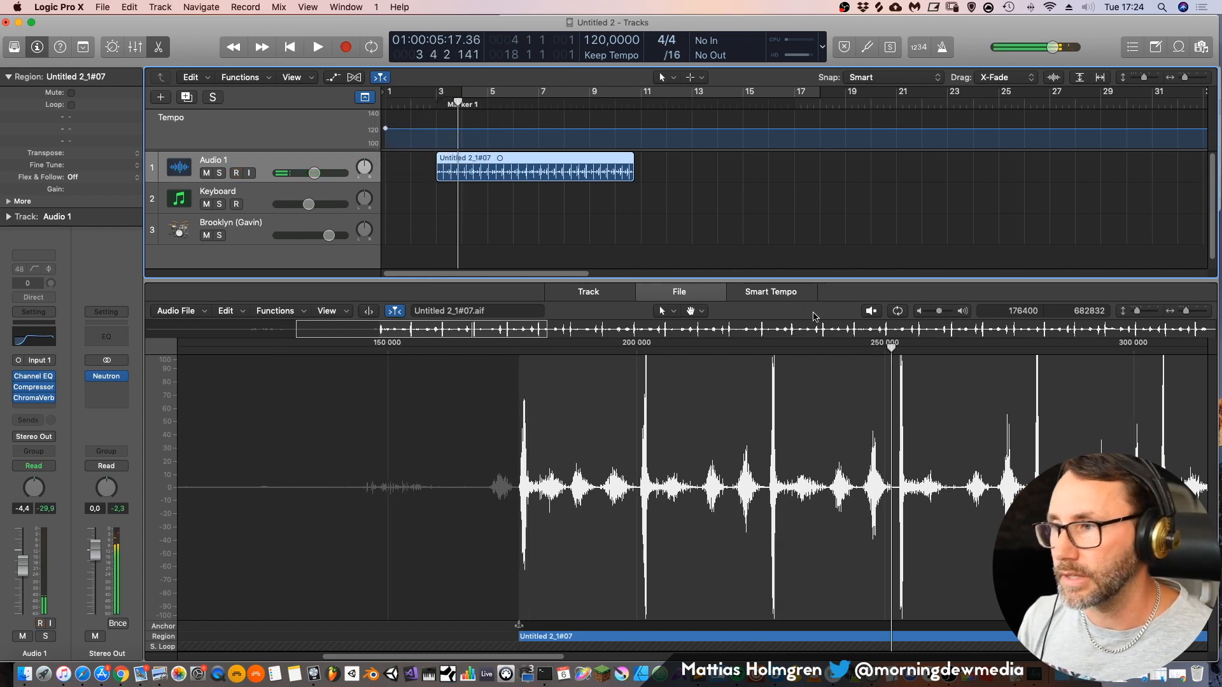
Show the take's Smart Tempo analysis (~102 BPM) and trim the region's end
click(769, 291)
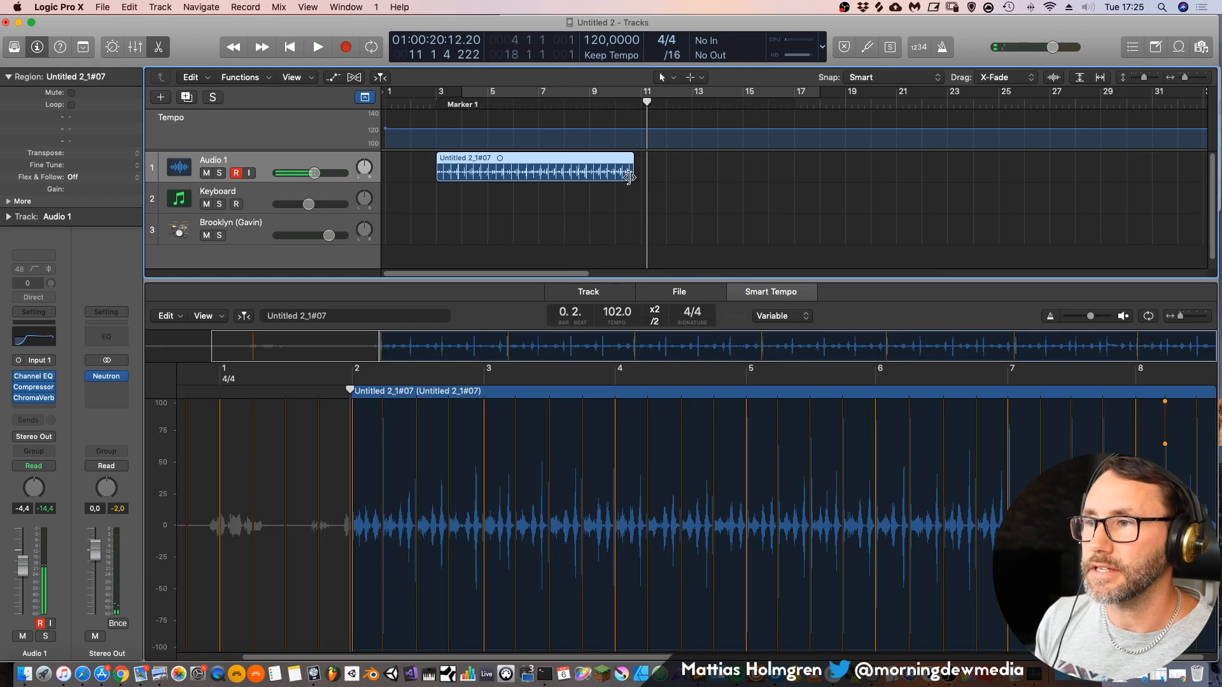
drag(632, 177, 615, 177)
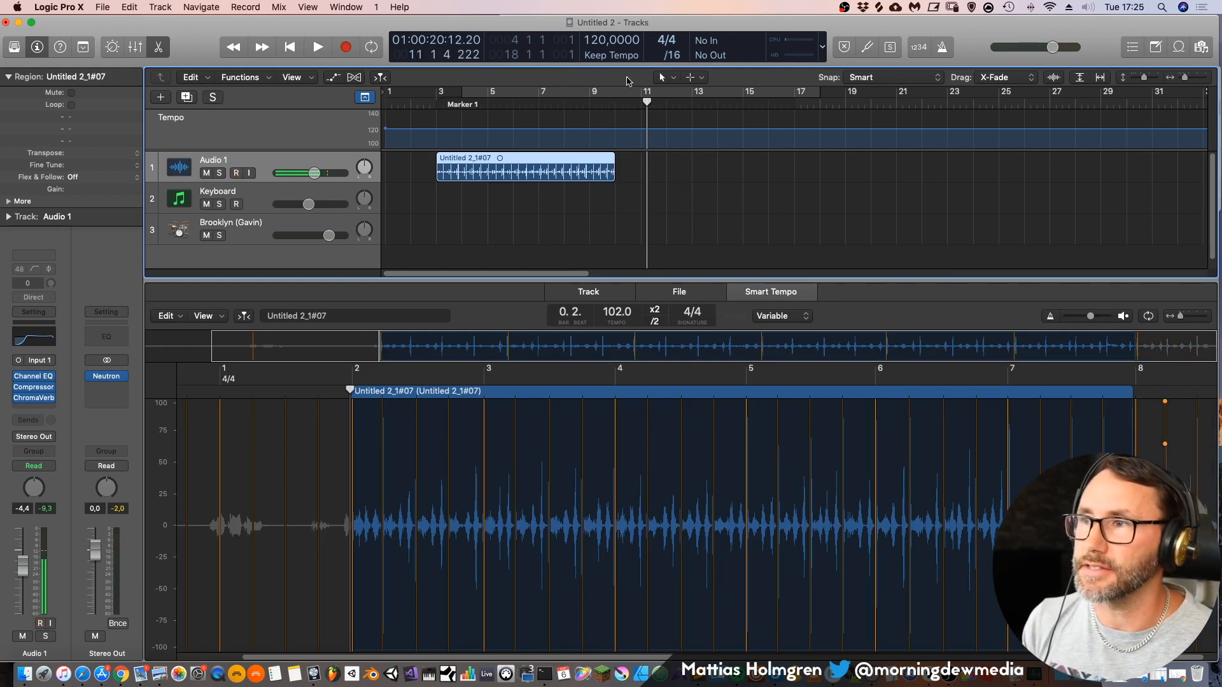
click(242, 173)
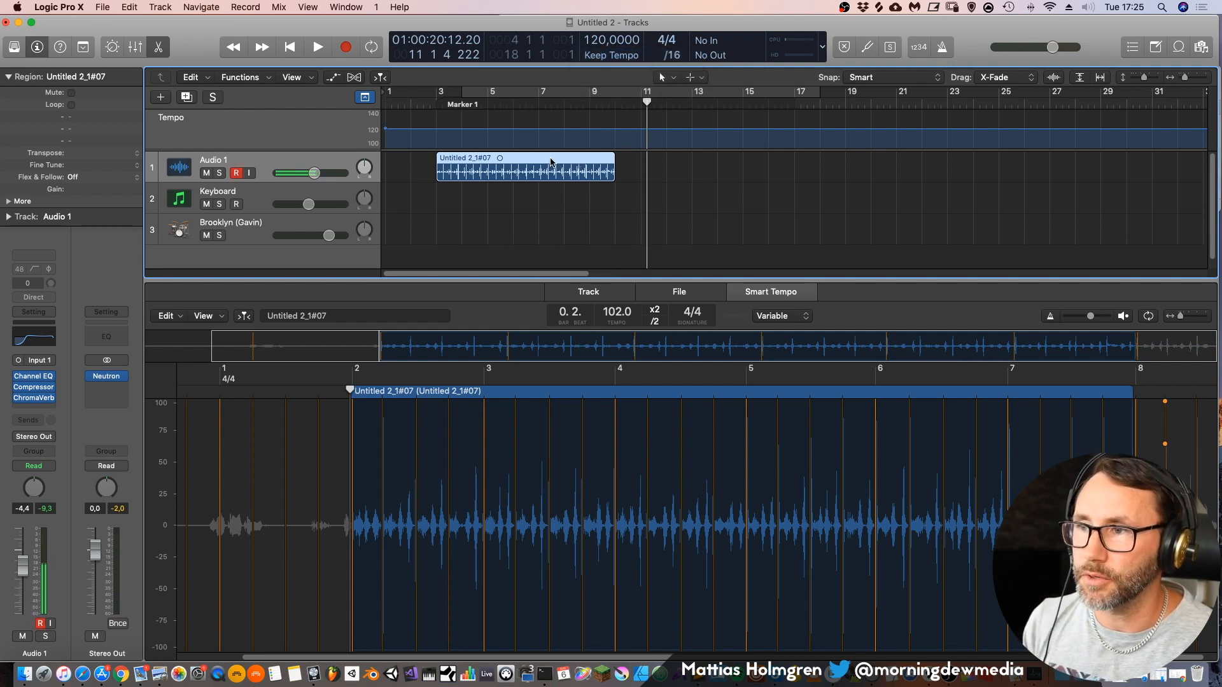
Apply the take's region tempo to the project with Align downbeat, giving about 104.8 BPM
right_click(549, 164)
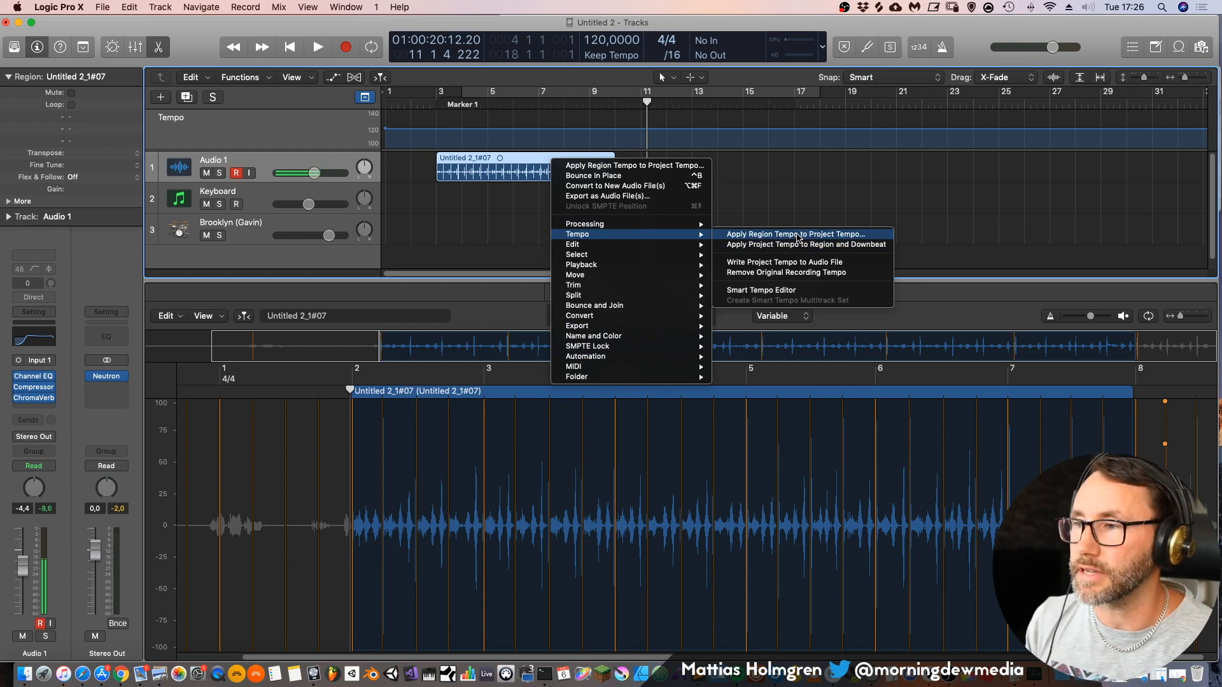
click(794, 233)
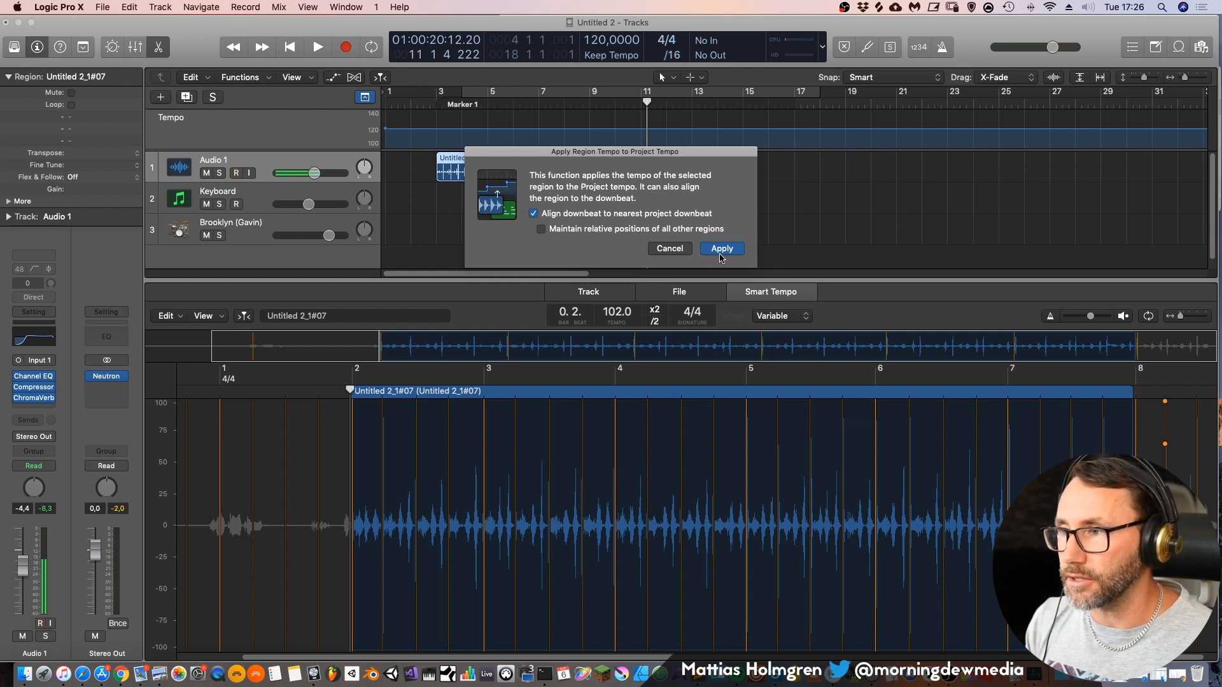
click(719, 247)
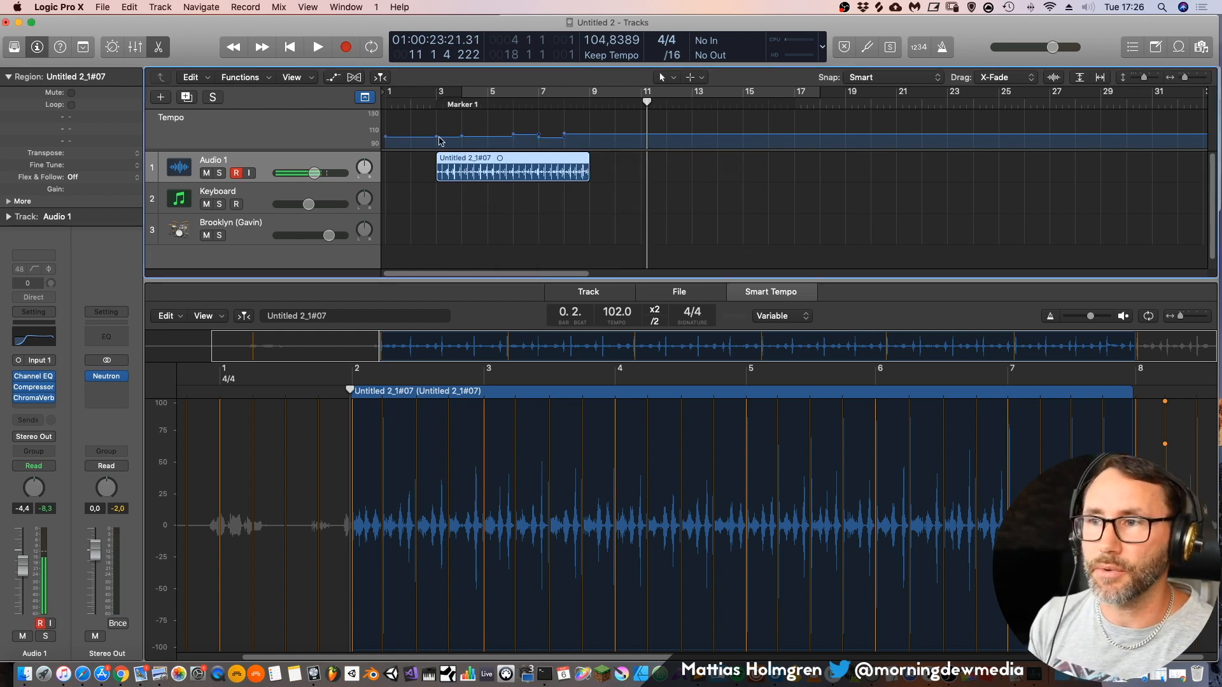
mouse_move(557, 128)
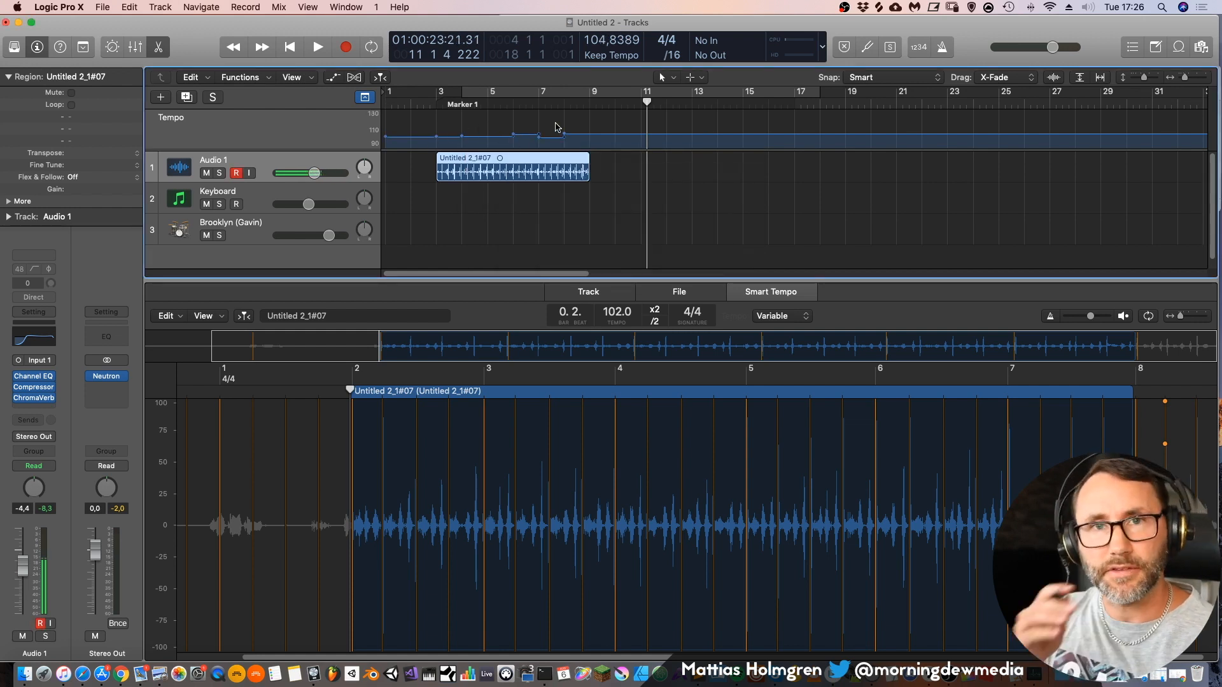